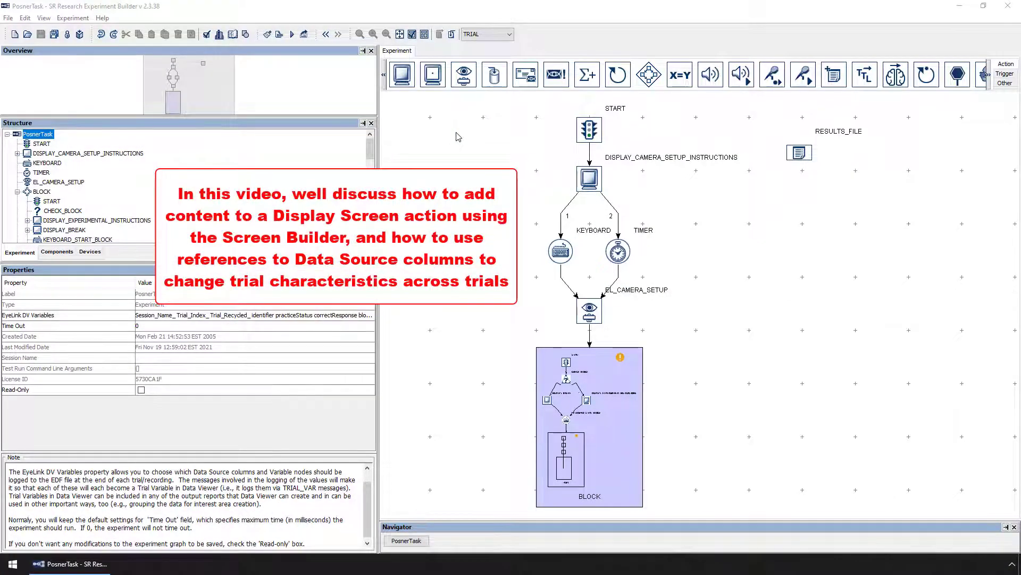
mouse_move(603, 379)
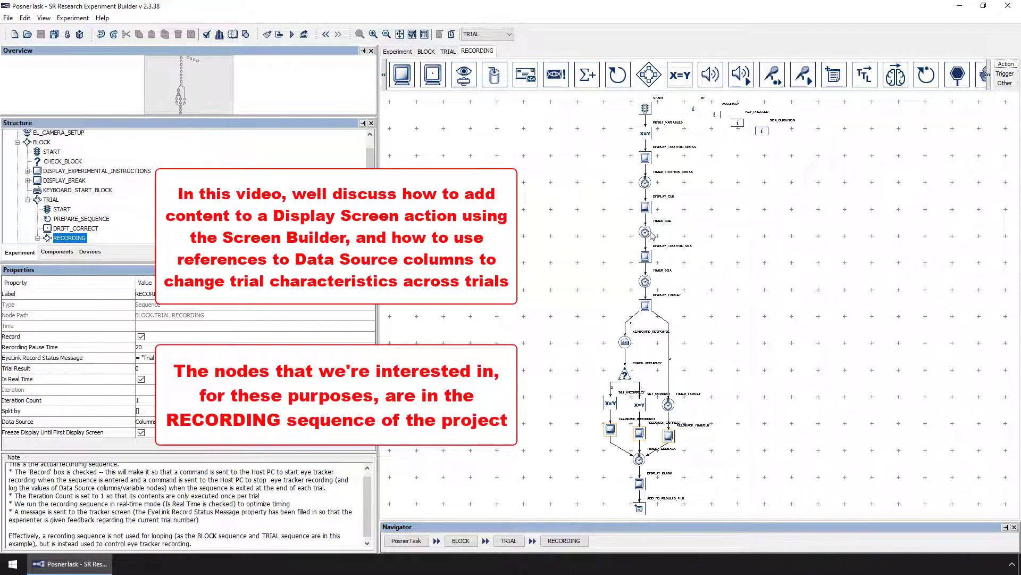
Select the DISPLAY_CUE screen node in the Structure panel to inspect it.
click(644, 210)
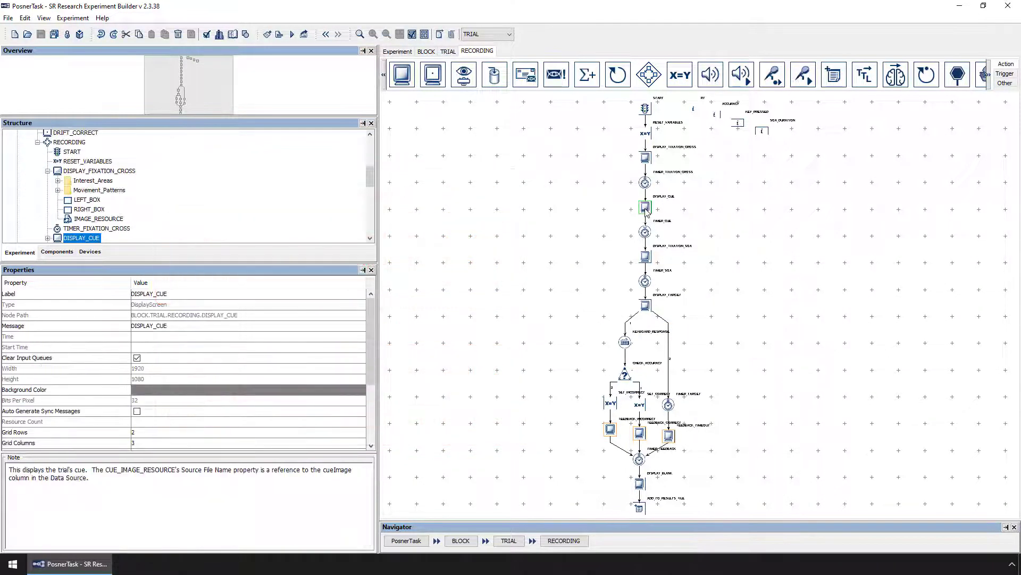
Review the DISPLAY_CUE and DISPLAY_TARGET screen layouts, then return to the RECORDING sequence.
double_click(644, 210)
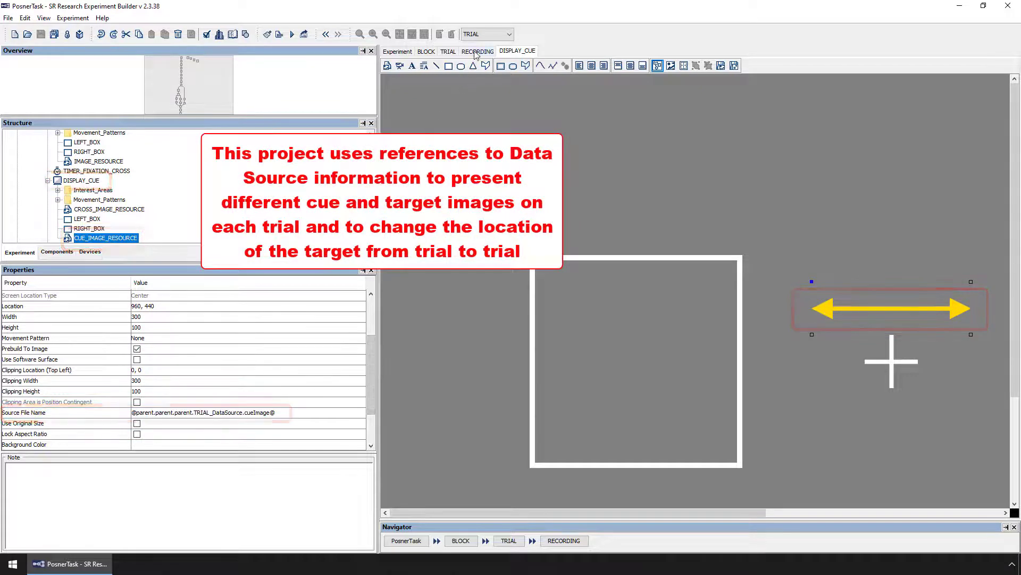
click(478, 51)
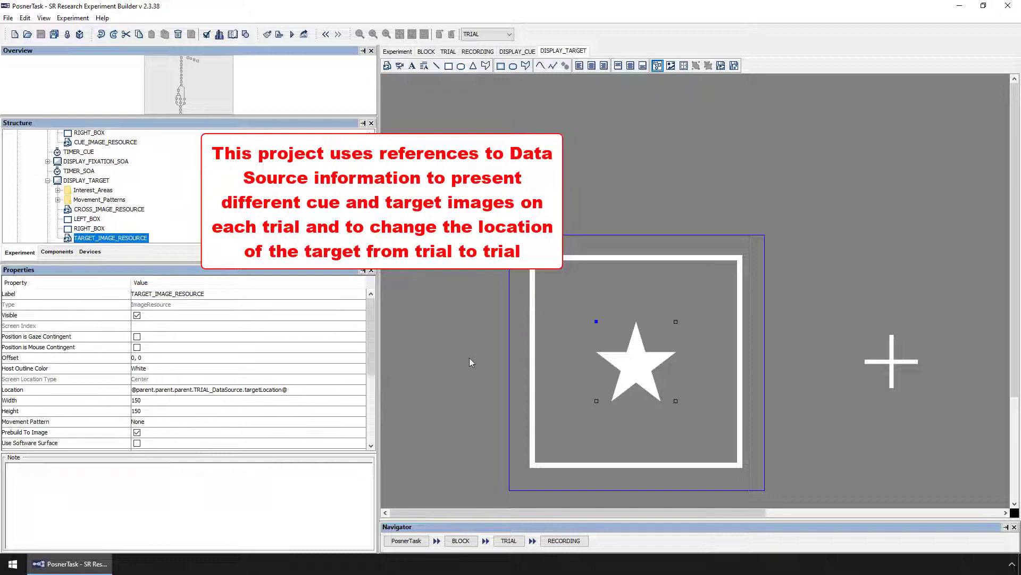
scroll(down, 3)
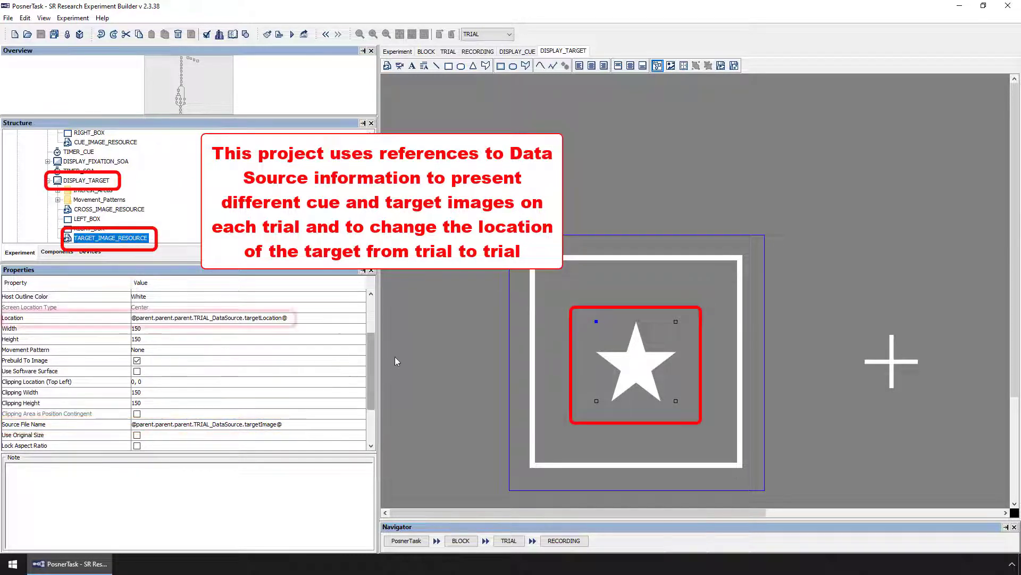
click(477, 52)
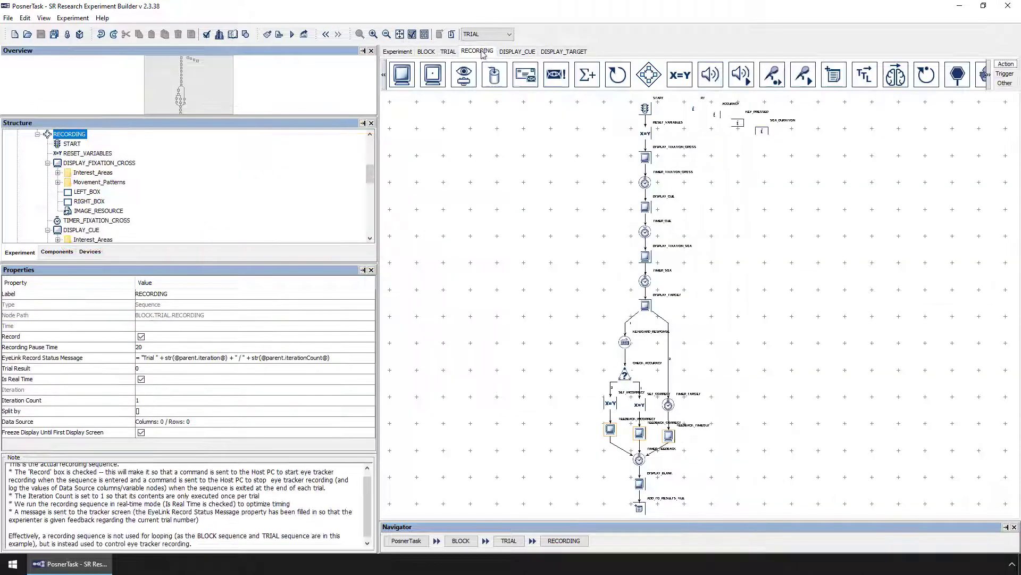
mouse_move(645, 157)
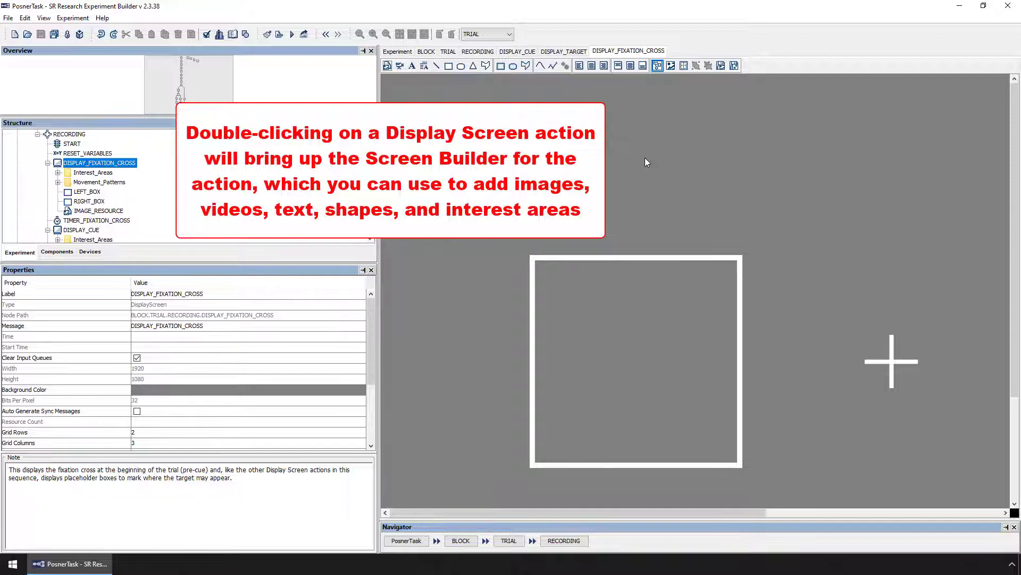
mouse_move(644, 163)
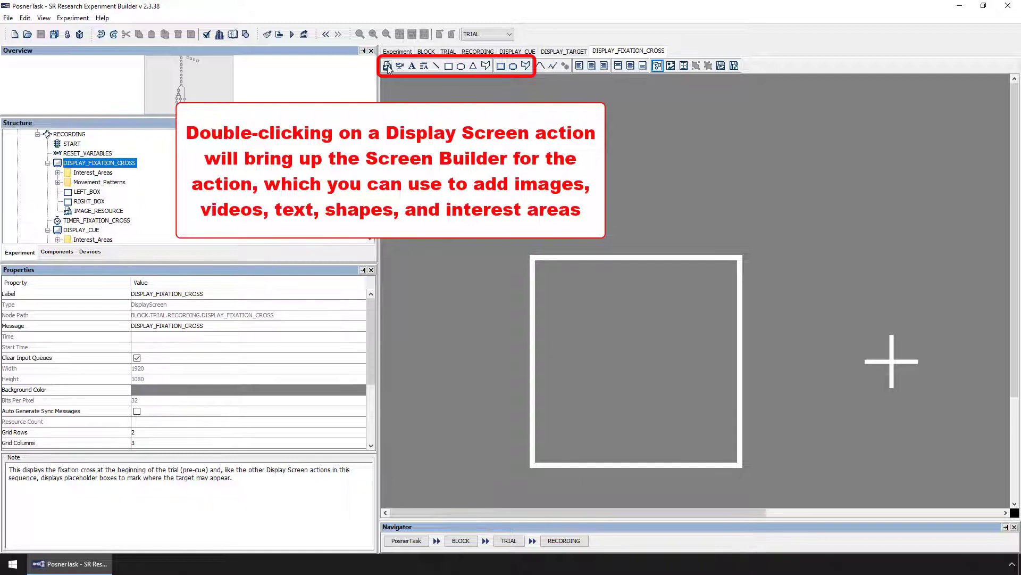
mouse_move(387, 65)
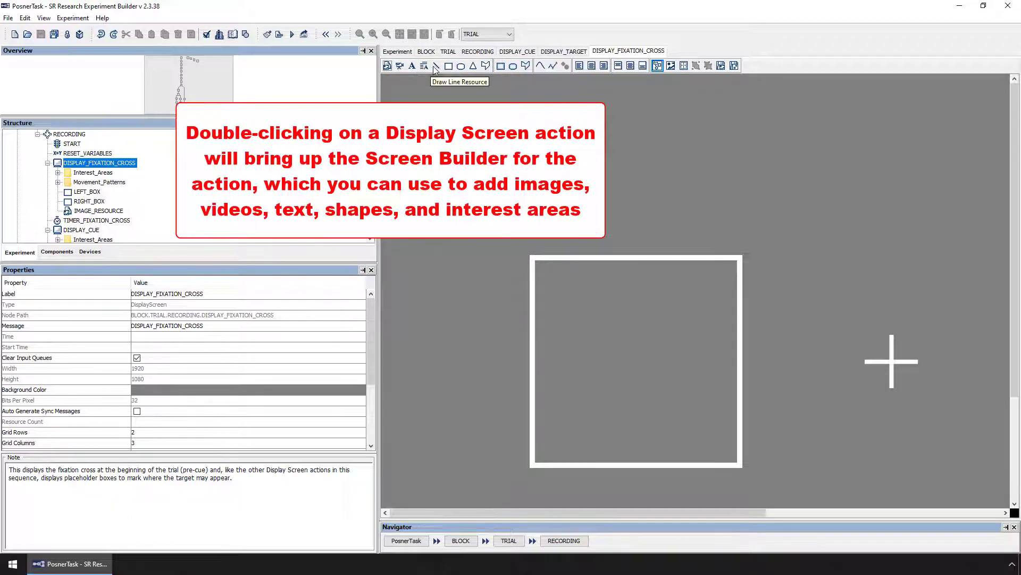
mouse_move(473, 65)
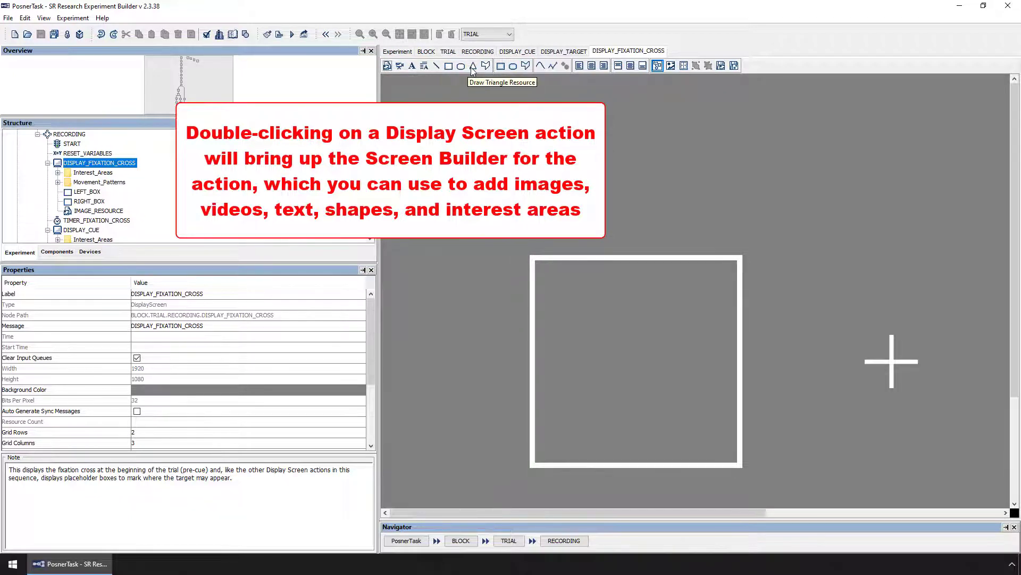
mouse_move(487, 65)
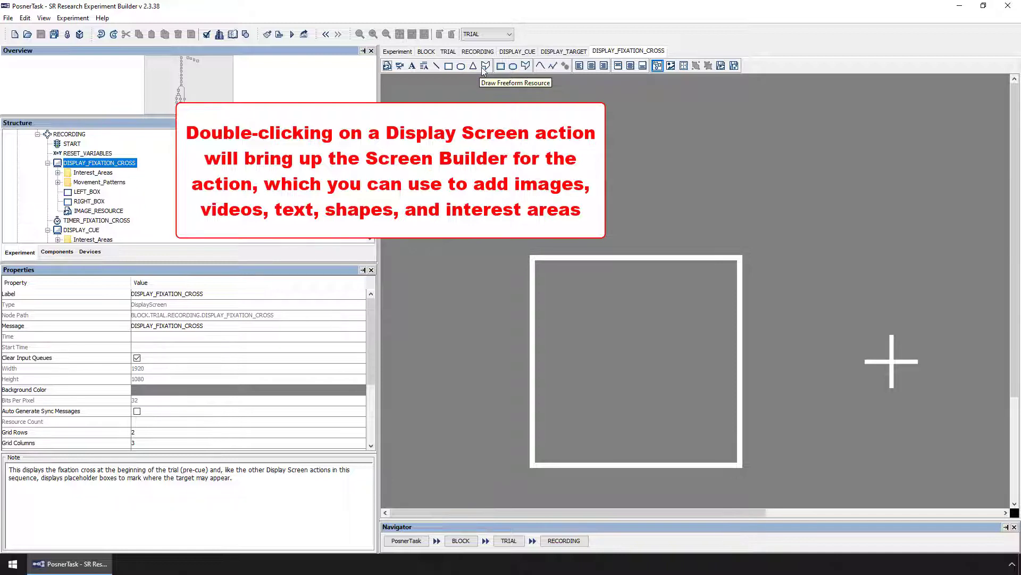
mouse_move(500, 65)
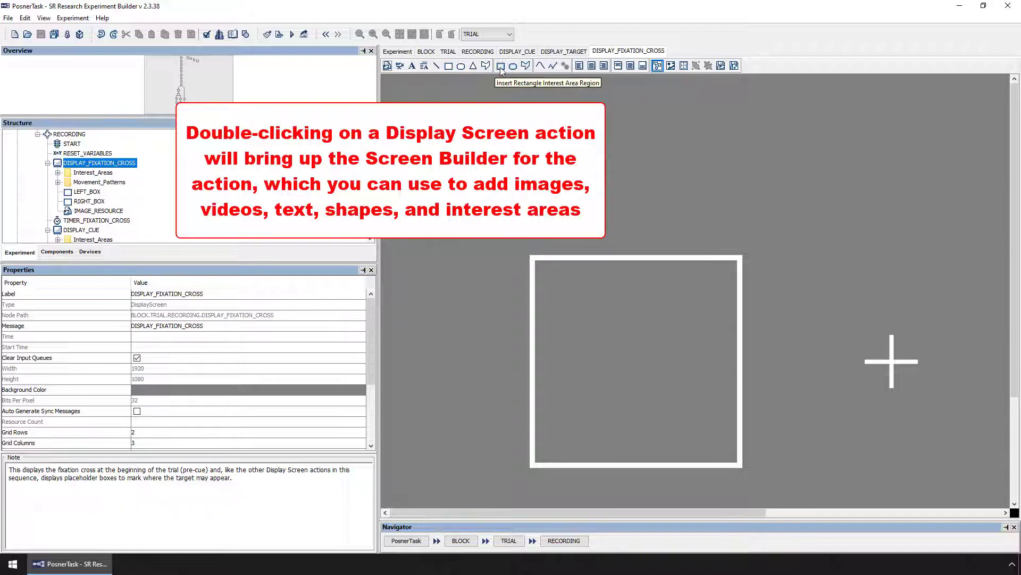
mouse_move(527, 65)
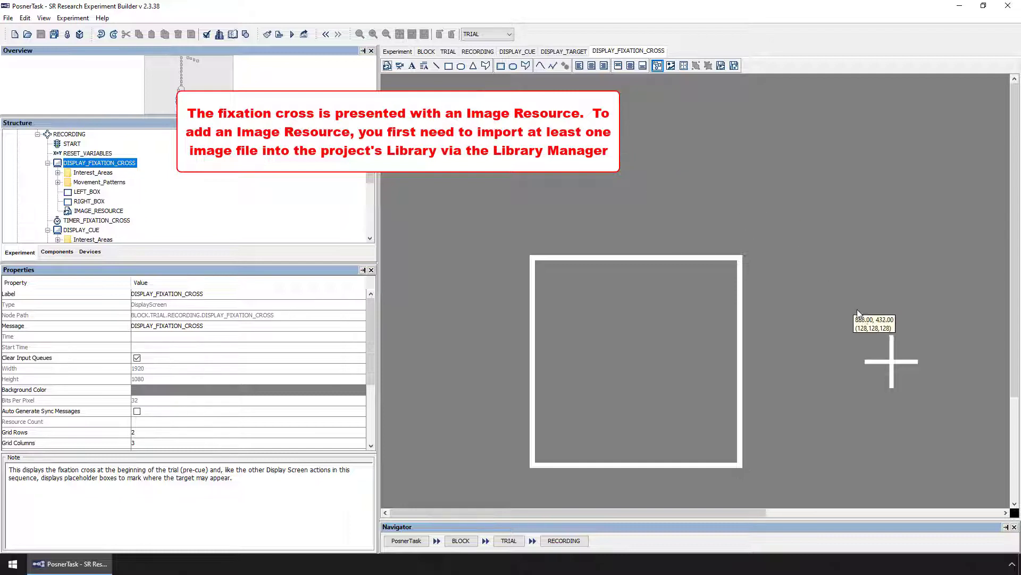
Confirm the fixation cross IMAGE_RESOURCE uses cross.png and bring up the Edit menu.
click(98, 211)
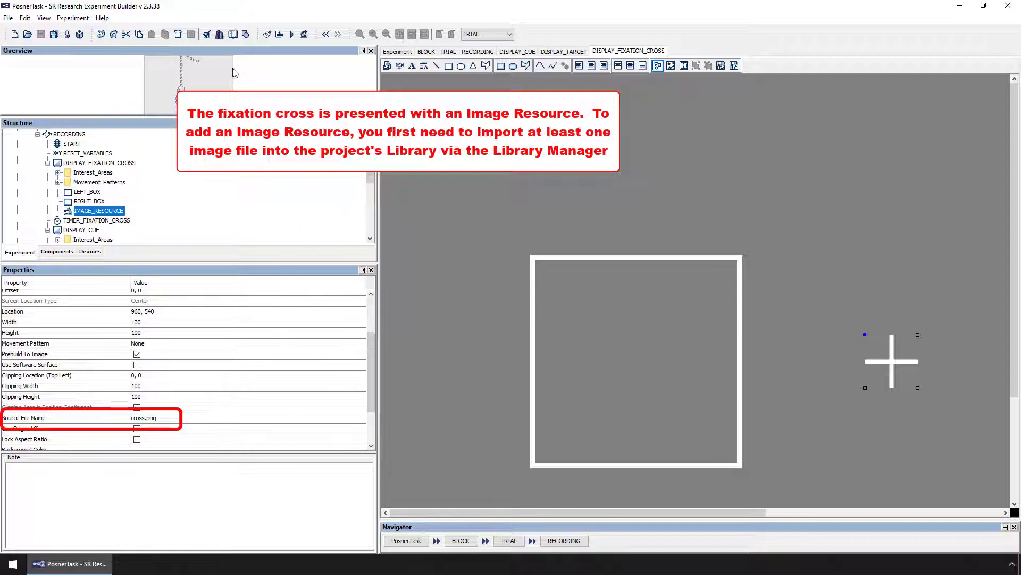
mouse_move(220, 34)
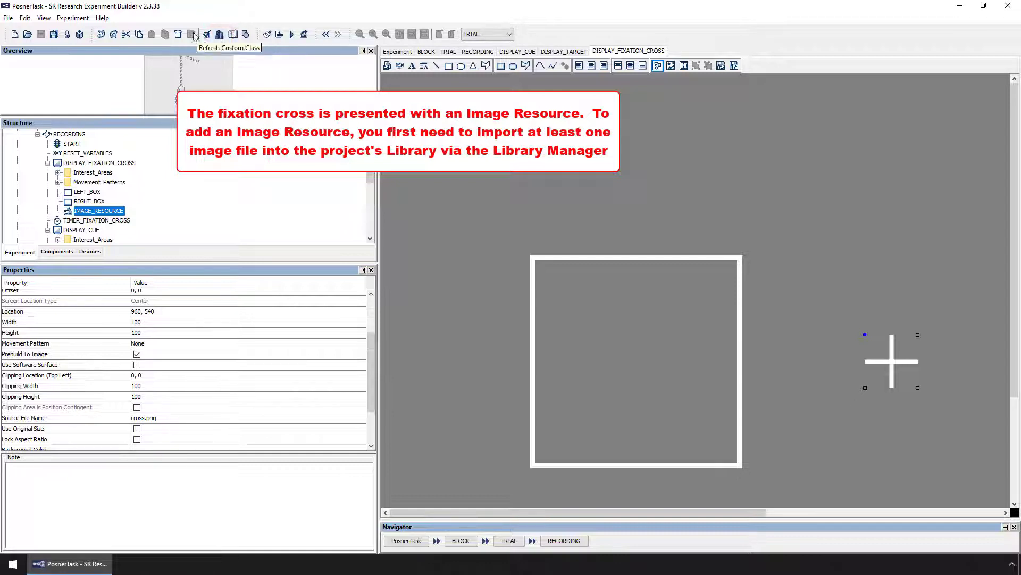
click(25, 18)
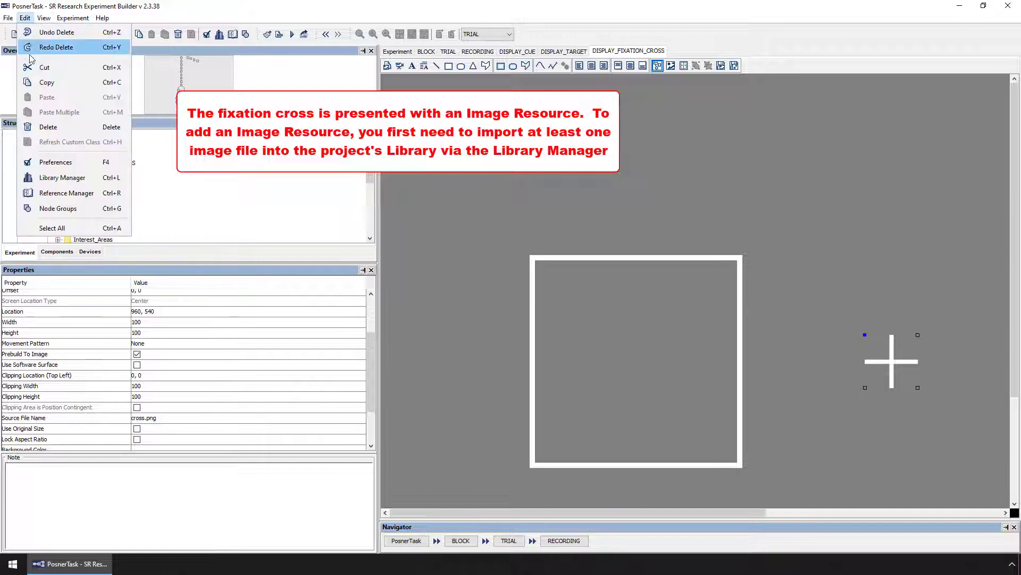
mouse_move(62, 178)
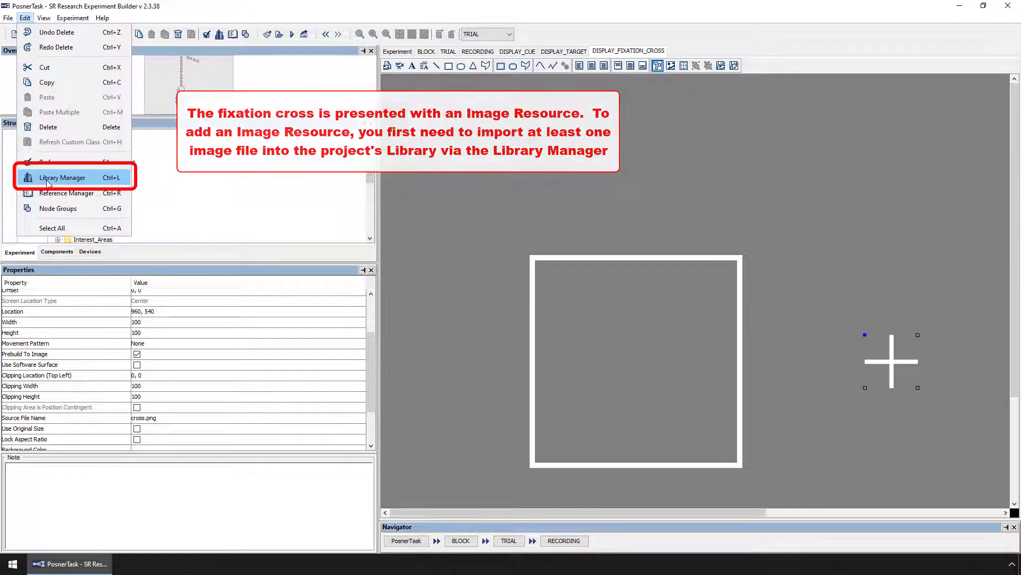
Browse the Library Manager's Sound, Video, InterestArea Set and Movement Pattern tabs, ending on Image.
click(62, 178)
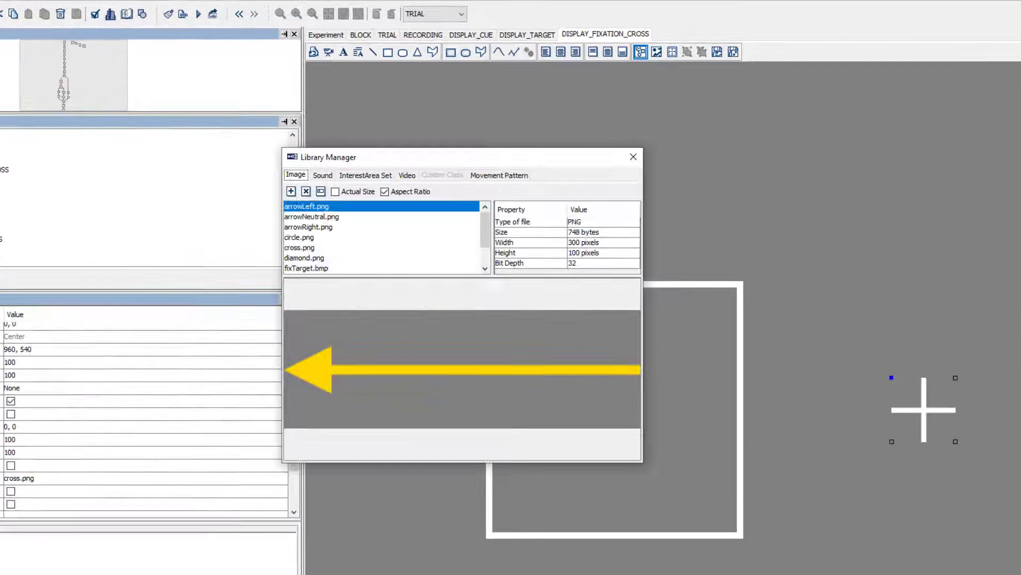
click(316, 175)
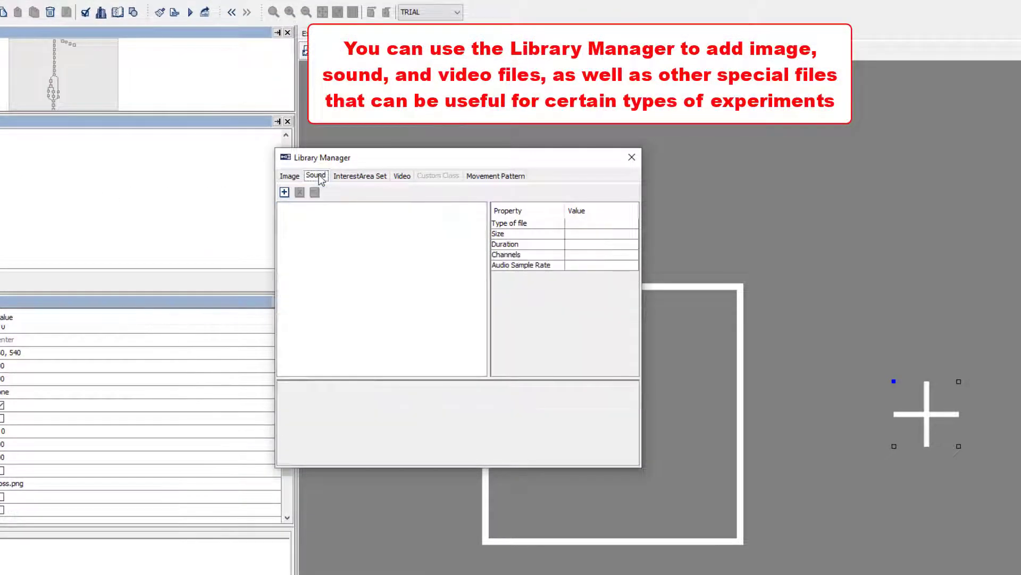
click(402, 176)
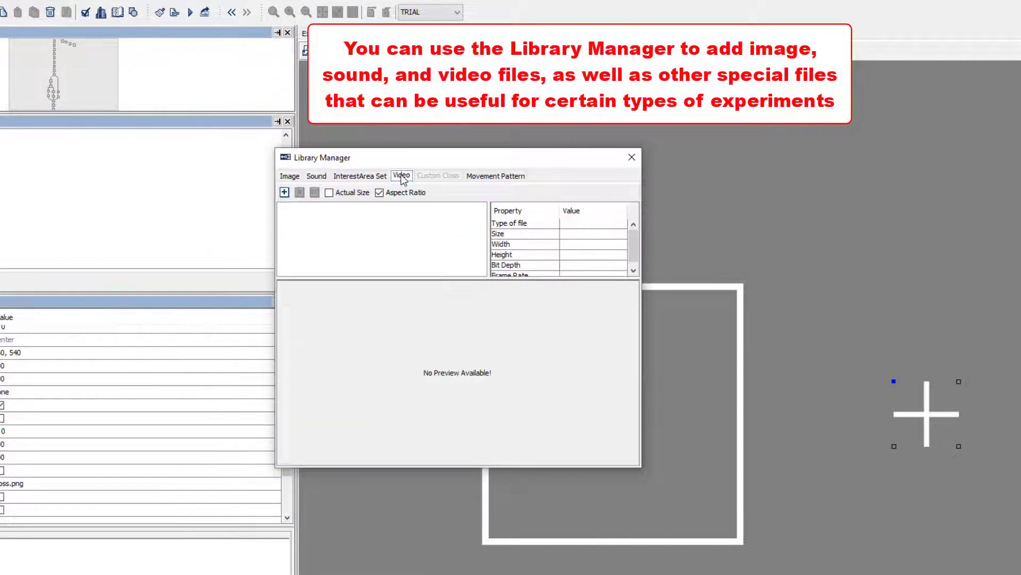
click(360, 175)
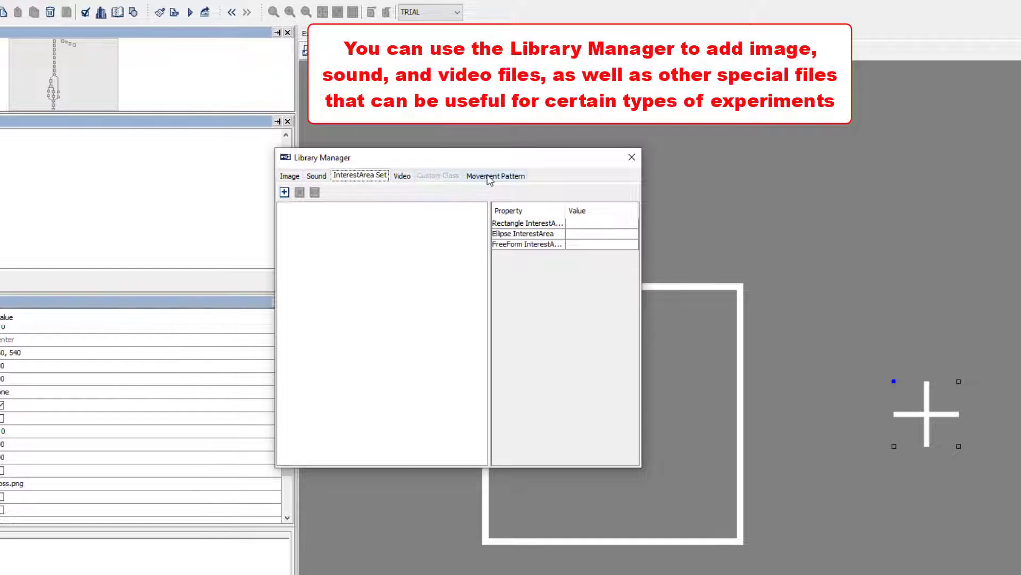
click(495, 175)
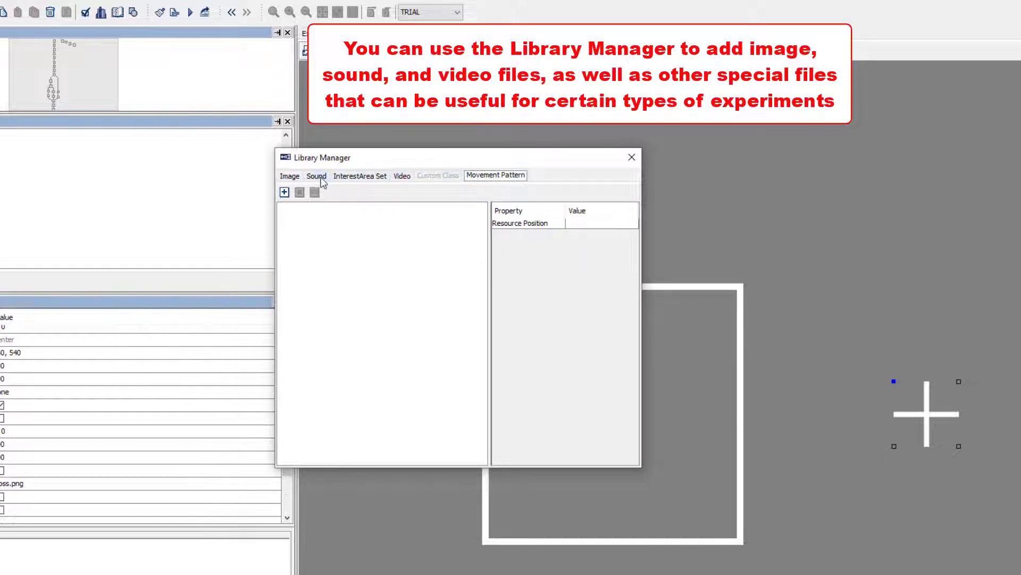
click(290, 175)
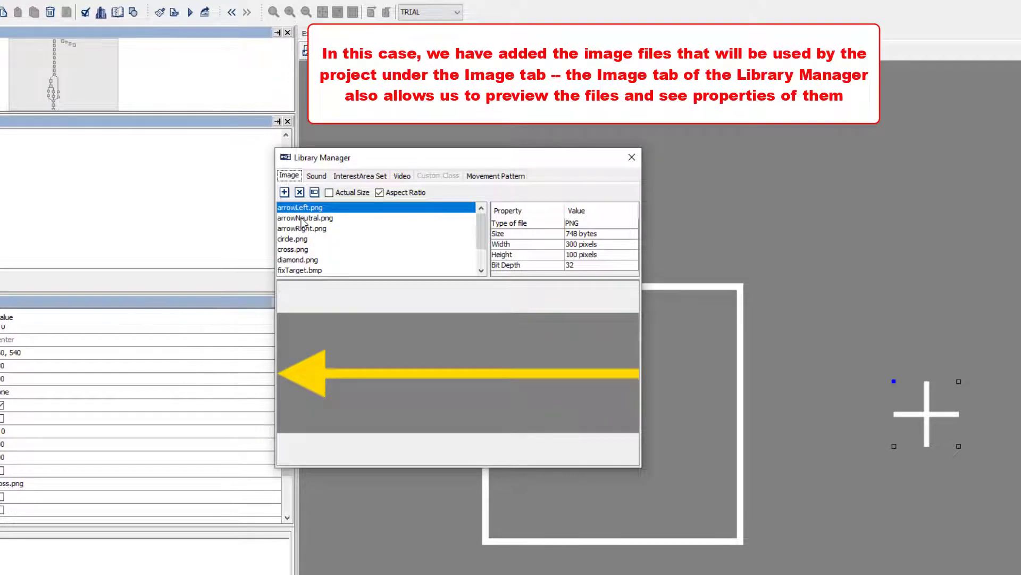
Preview arrowNeutral.png and then arrowRight.png among the imported images.
click(304, 217)
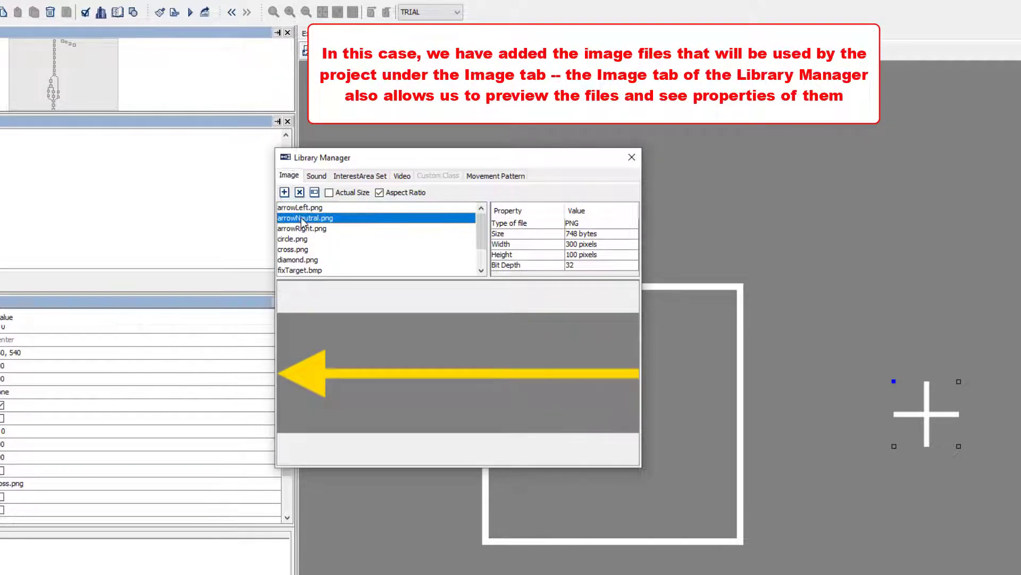
click(302, 228)
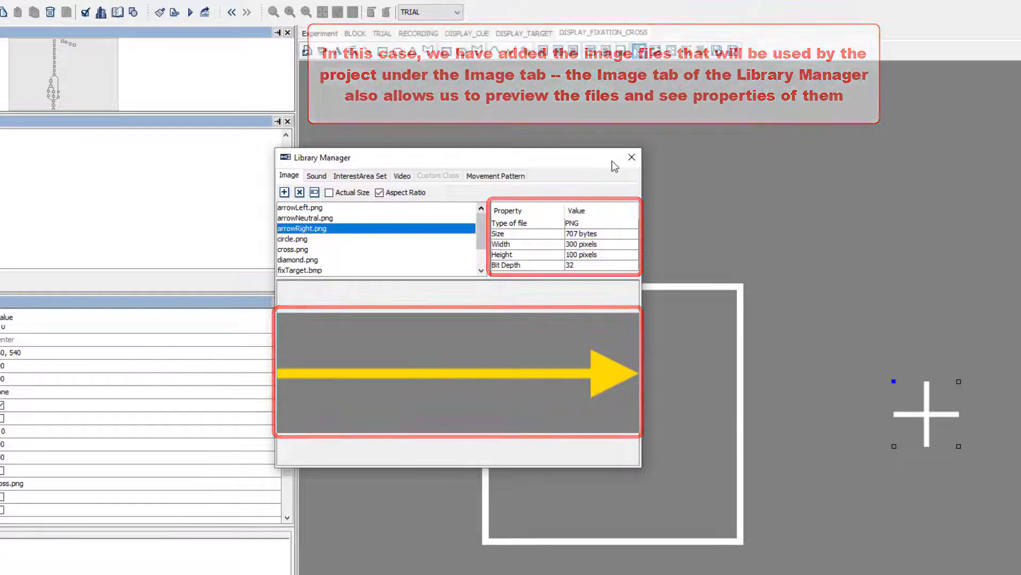
Close the Library Manager and insert cross.png as an image resource on the fixation screen.
click(630, 157)
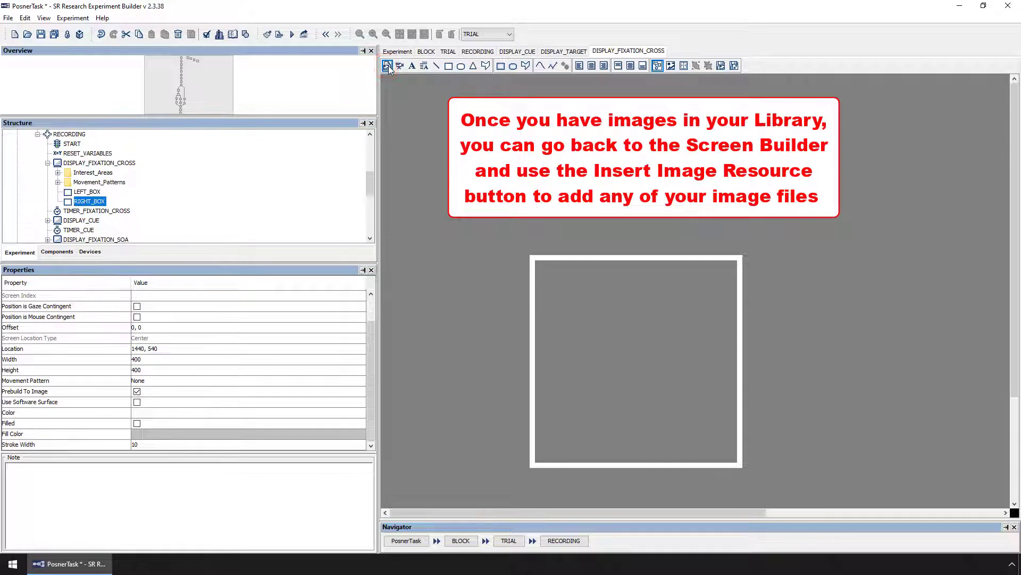
click(387, 65)
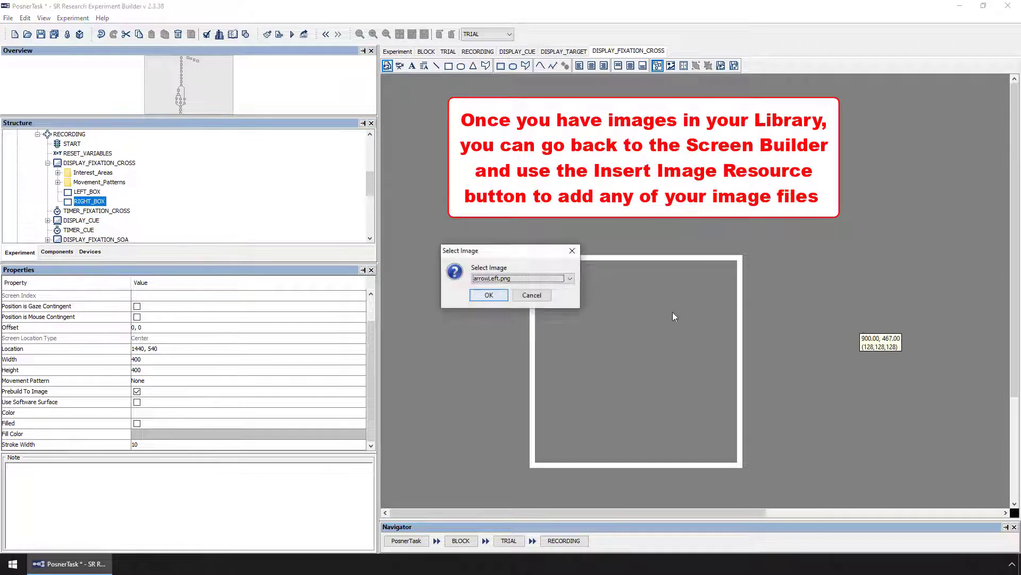
click(569, 278)
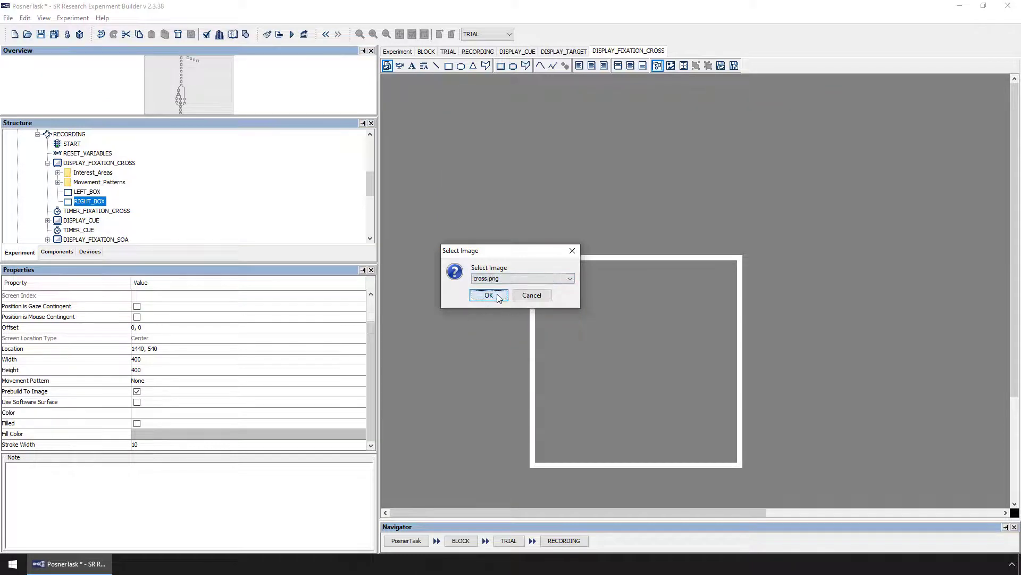
click(488, 295)
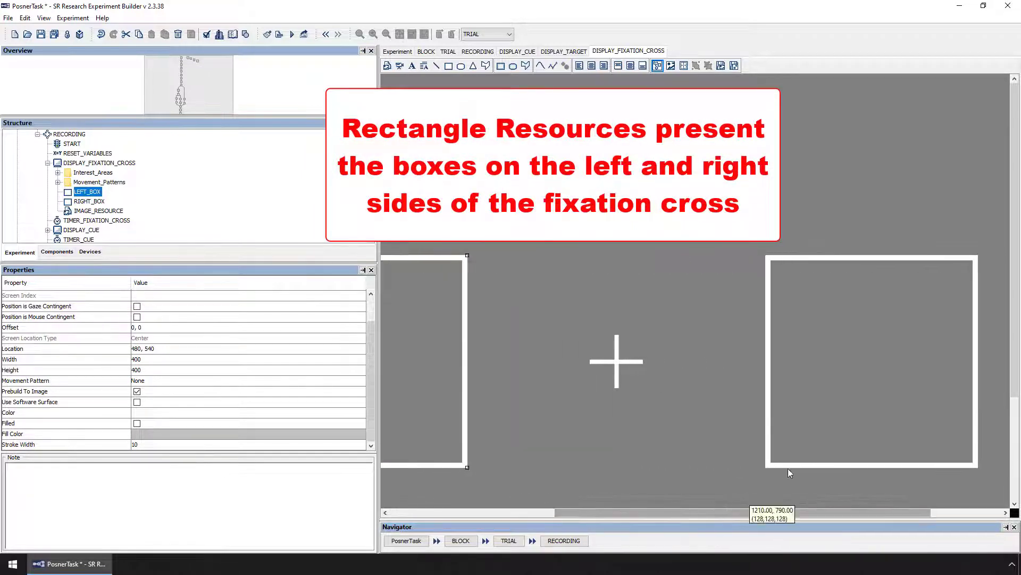
click(89, 200)
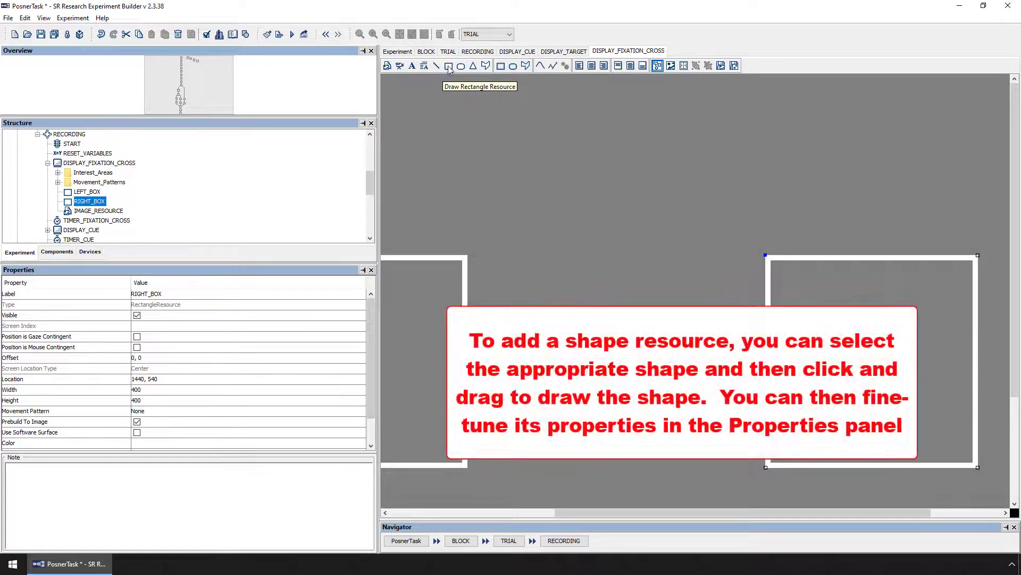
drag(458, 123, 561, 206)
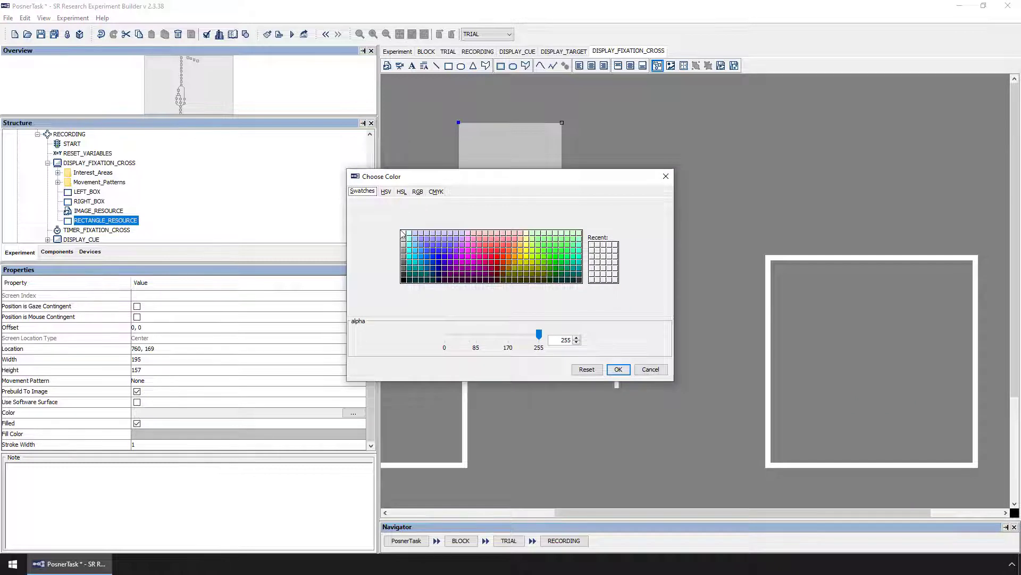
Keep the rectangle's 192,192,192,255 light grey fill and move on to the DISPLAY_CUE screen.
click(617, 369)
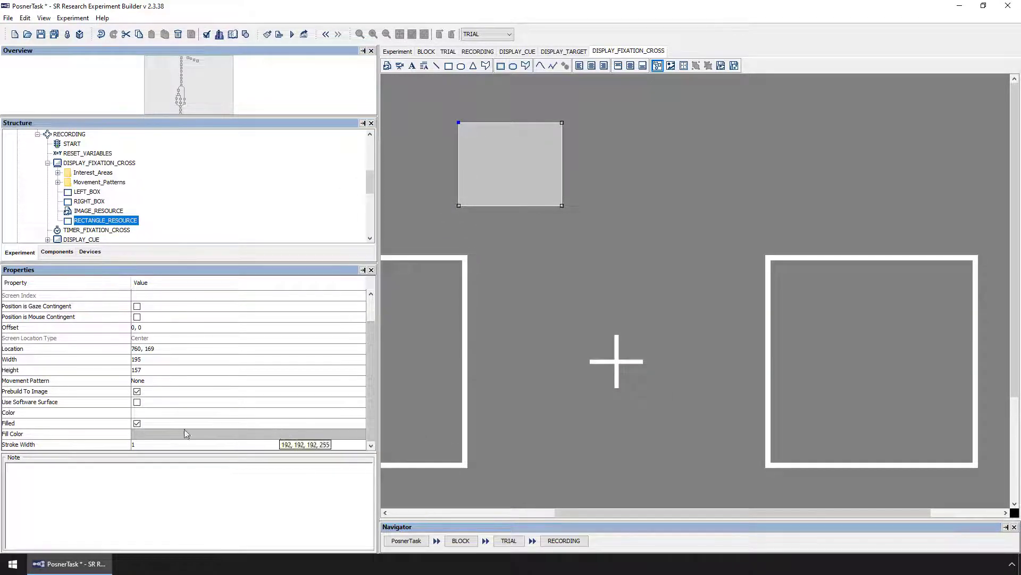
click(137, 423)
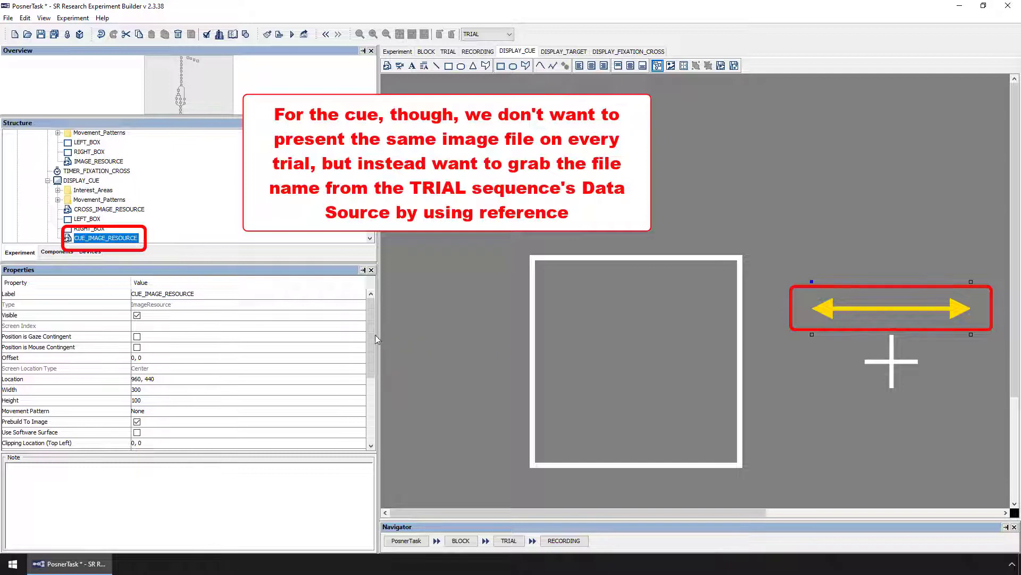
Scroll the Properties panel to CUE_IMAGE_RESOURCE's Source File Name referencing cueImage.
scroll(down, 3)
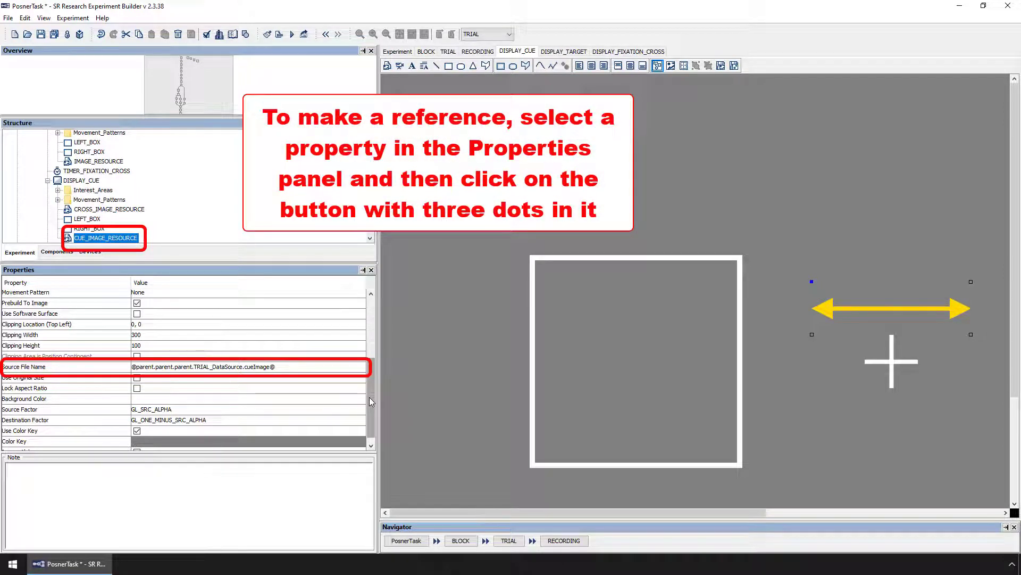
mouse_move(357, 372)
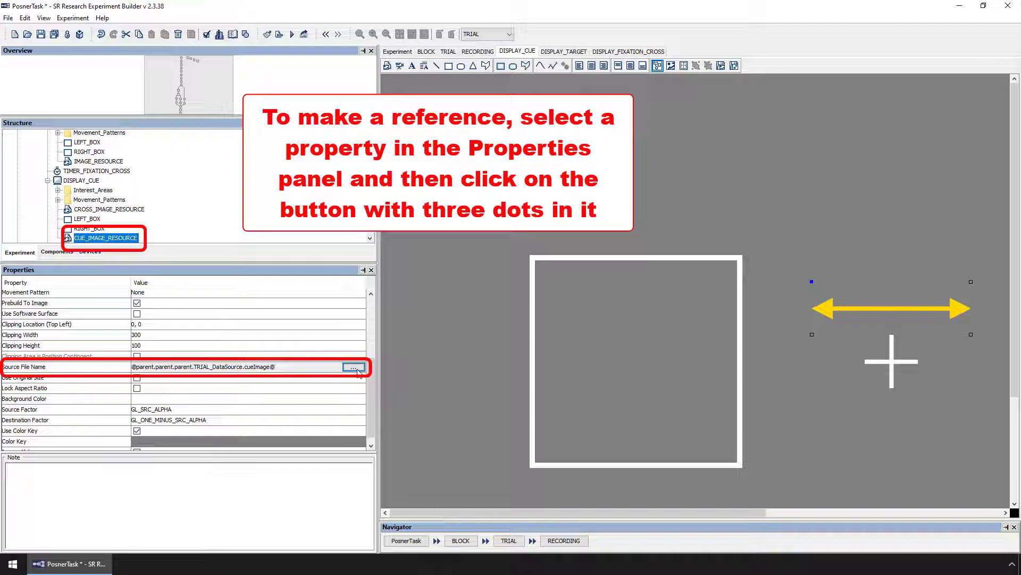
Bring up the Edit Attribute reference editor for the cue image's Source File Name.
click(354, 366)
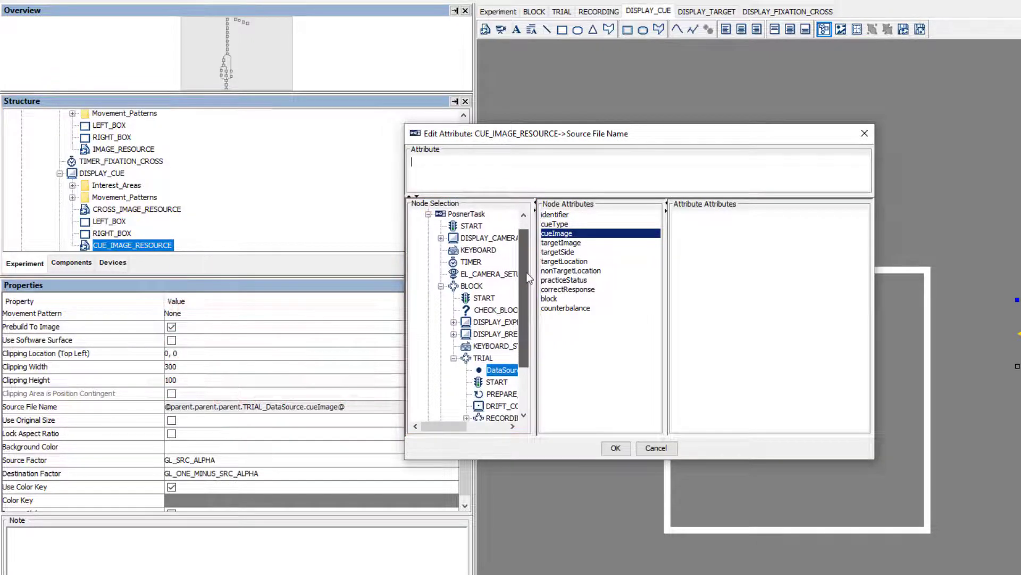
Navigate to the TRIAL Data Source in Node Selection and choose its cueImage column.
scroll(down, 3)
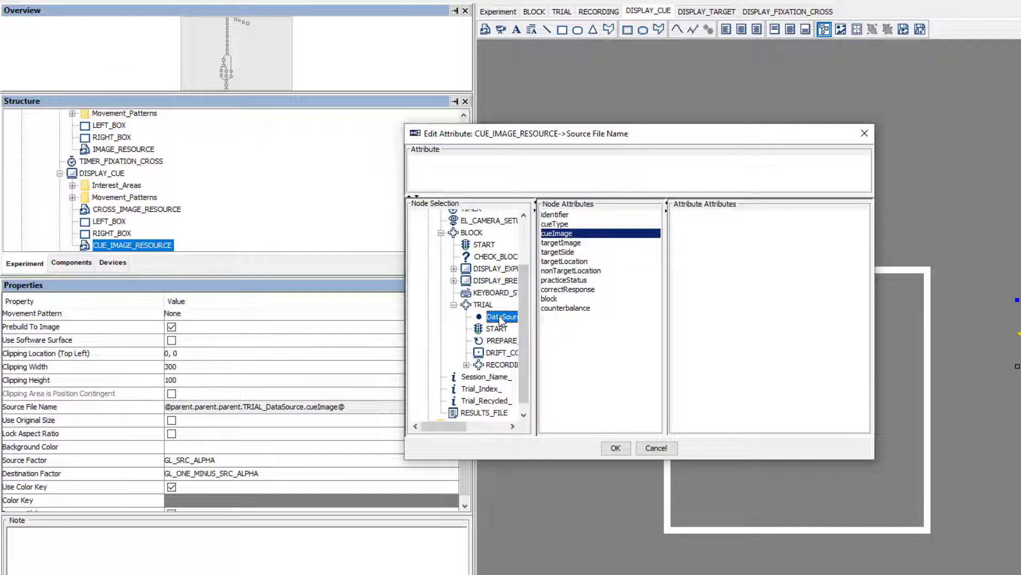
click(494, 281)
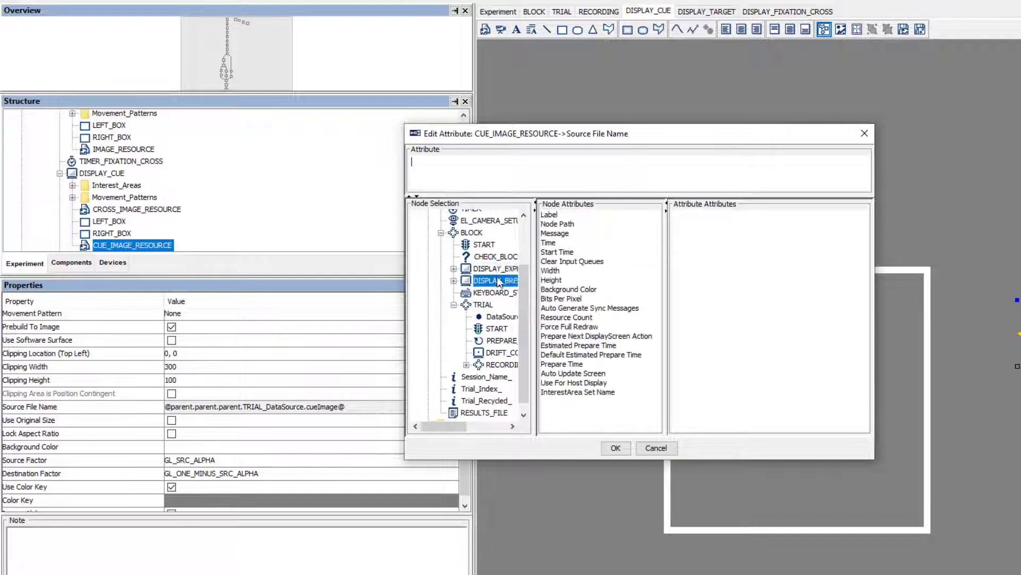
click(503, 316)
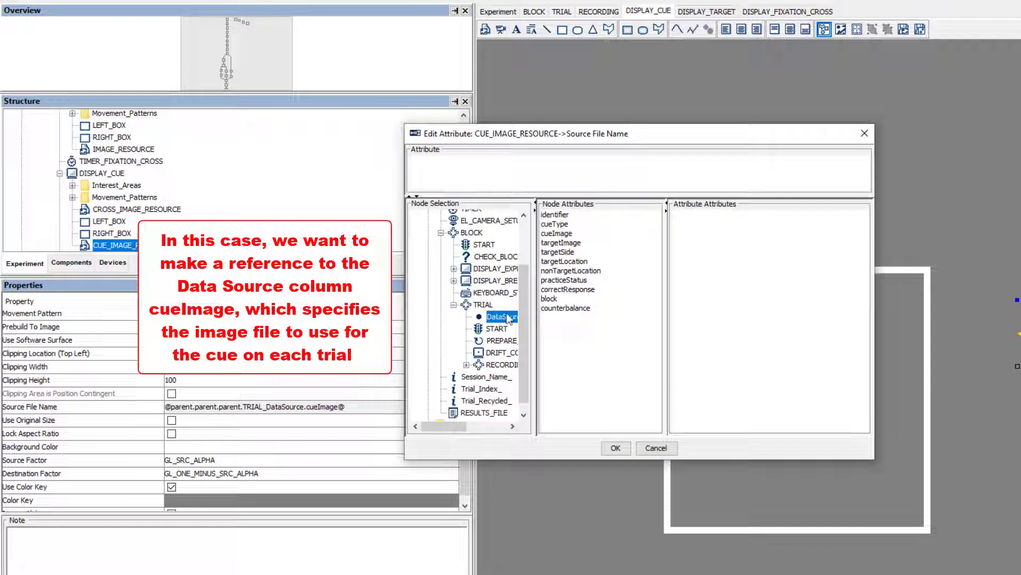
mouse_move(554, 215)
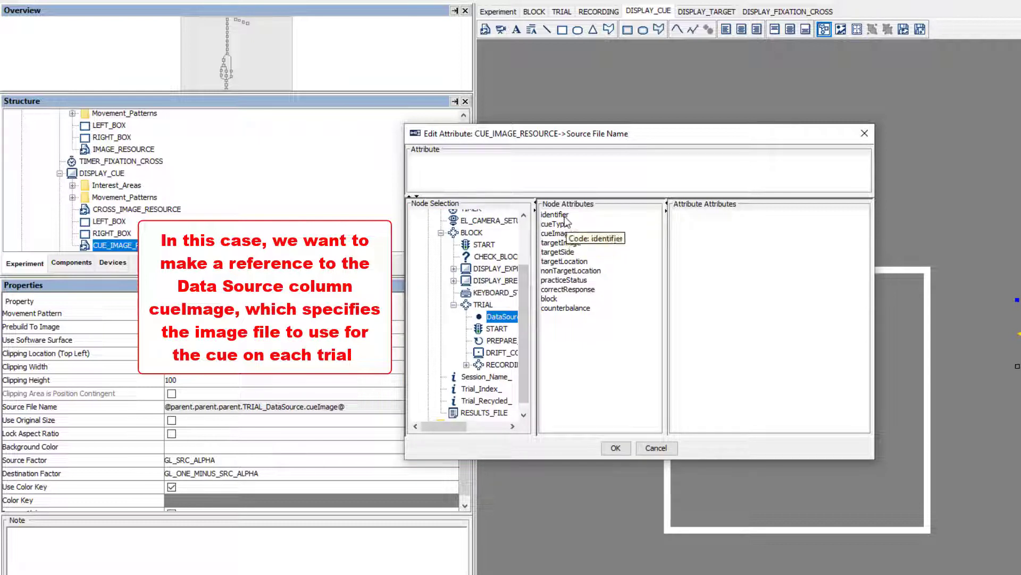
click(557, 233)
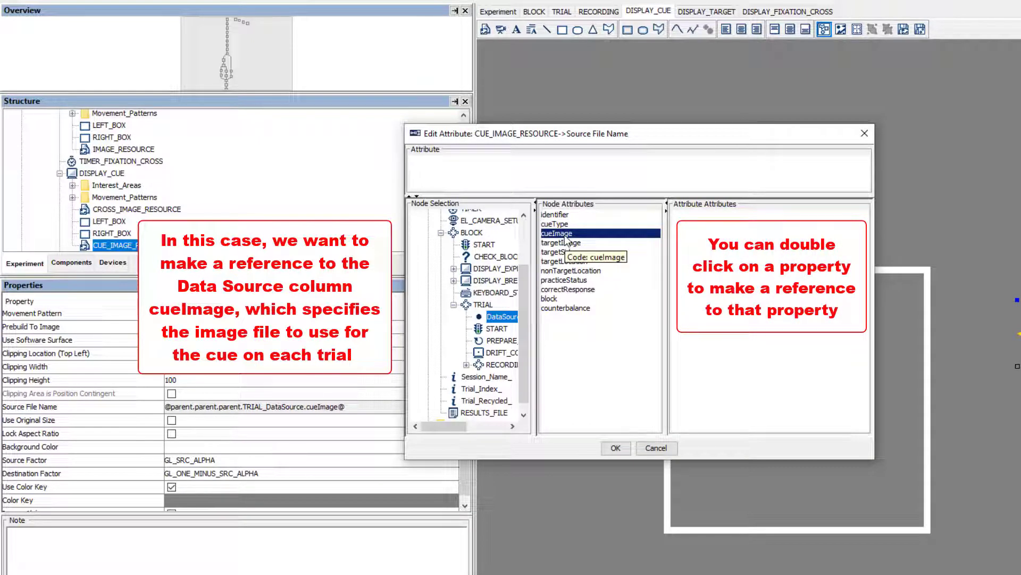
Insert the cueImage column reference into the Attribute field and confirm the editor.
double_click(557, 233)
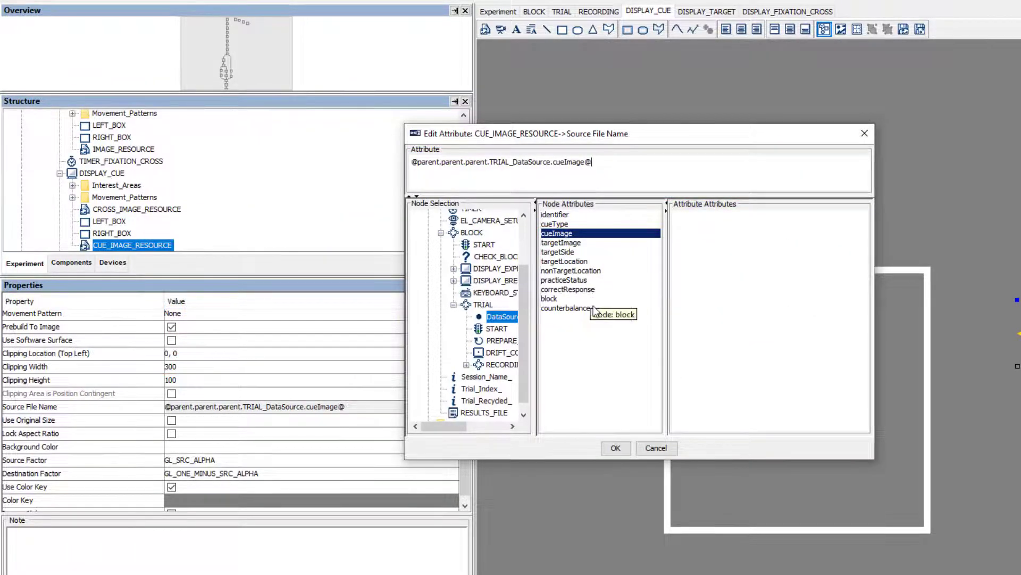
click(615, 447)
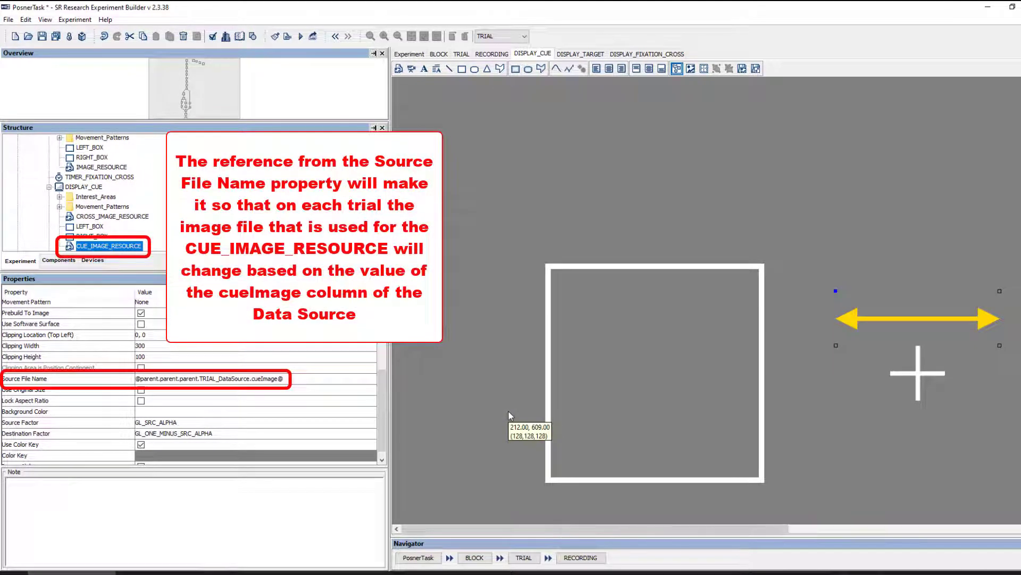
mouse_move(511, 299)
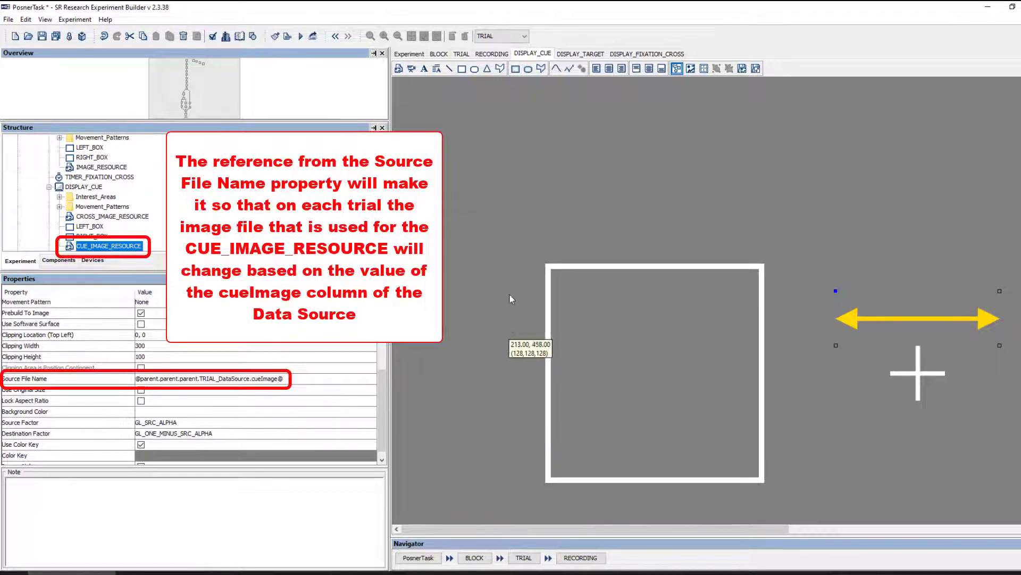
View the cueImage column in the TRIAL_DataSource table.
click(525, 36)
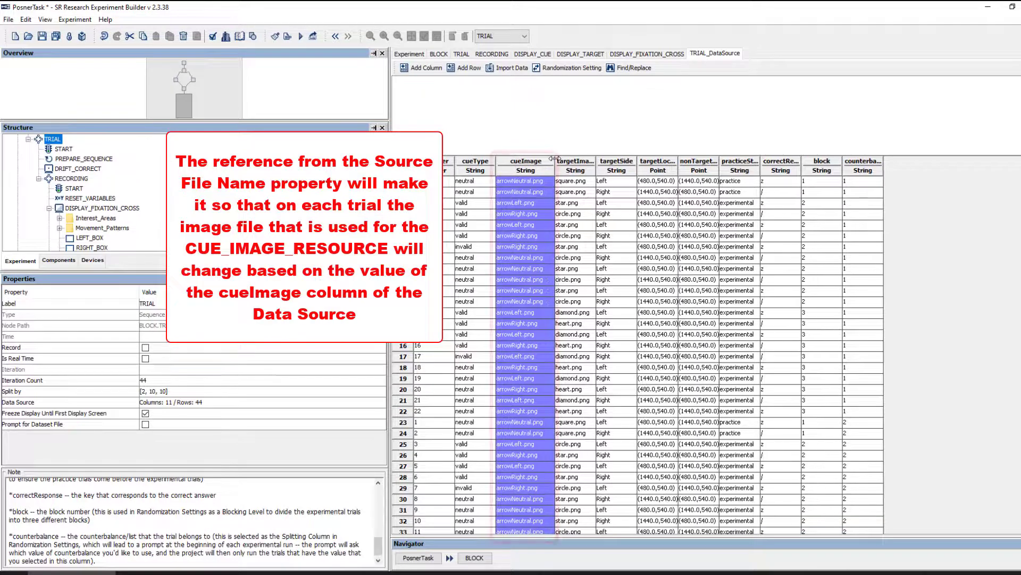
click(524, 161)
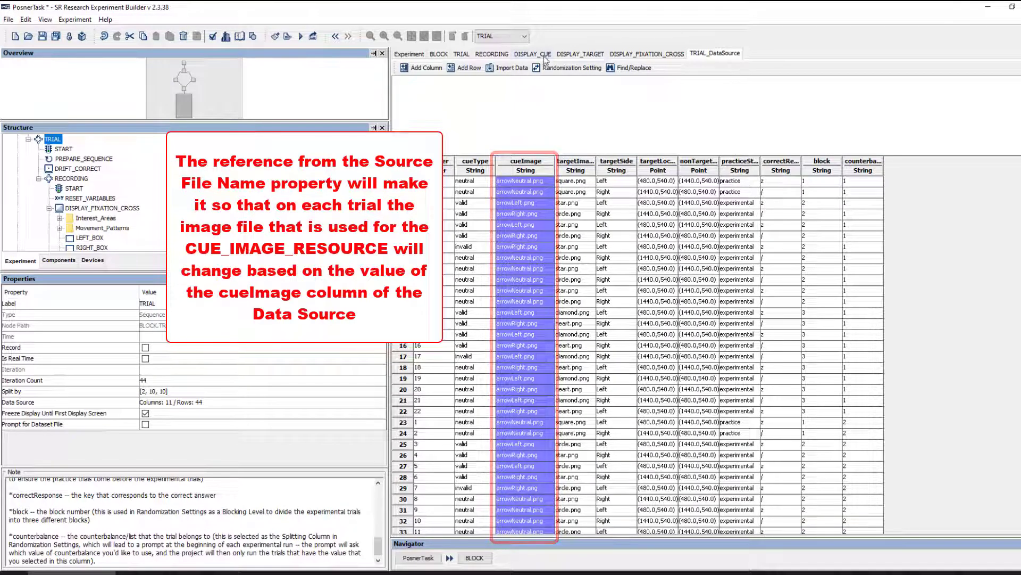
Return to DISPLAY_CUE and show CUE_IMAGE_RESOURCE's properties referencing cueImage.
click(532, 53)
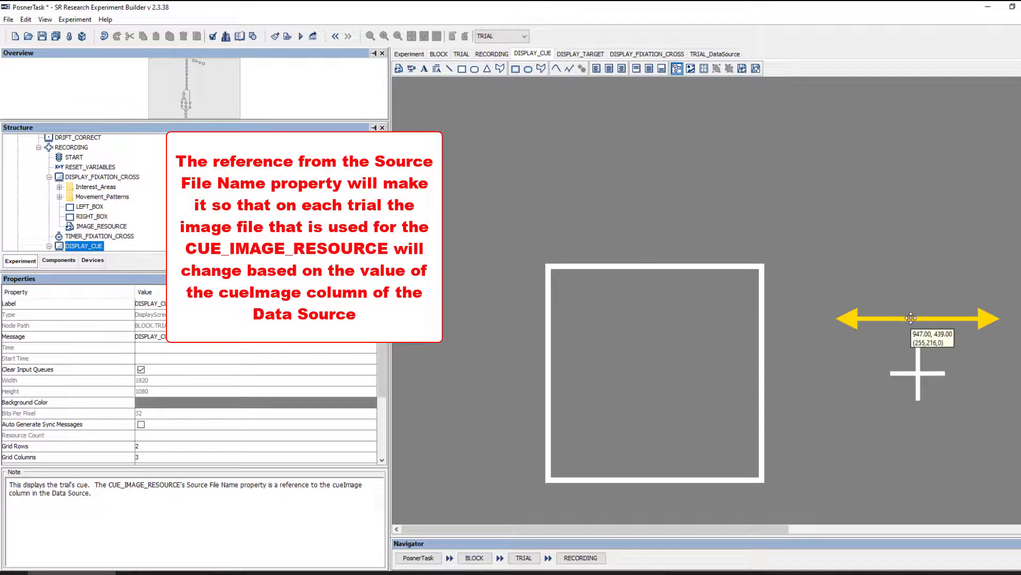
click(109, 246)
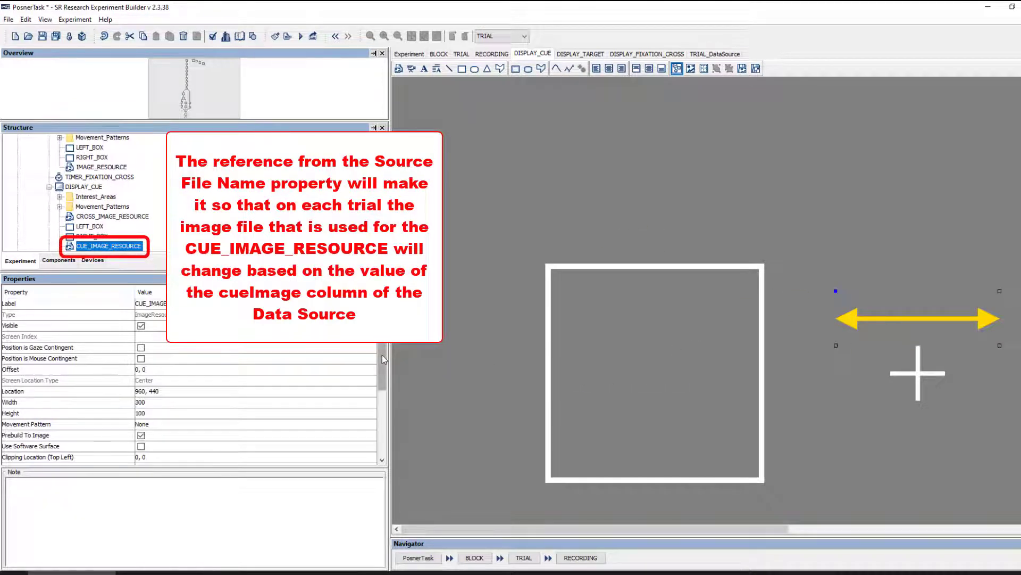
scroll(down, 3)
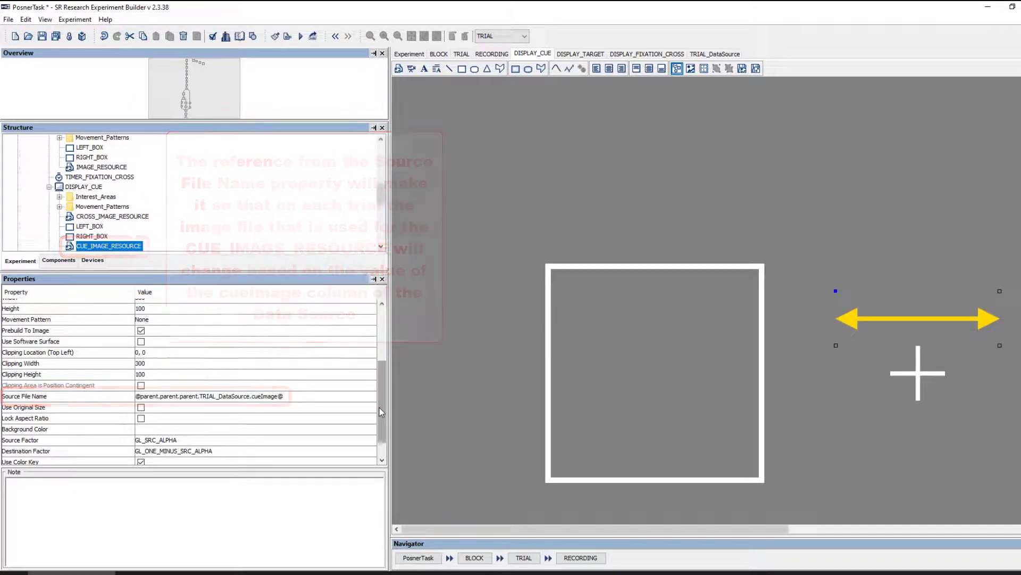
mouse_move(394, 400)
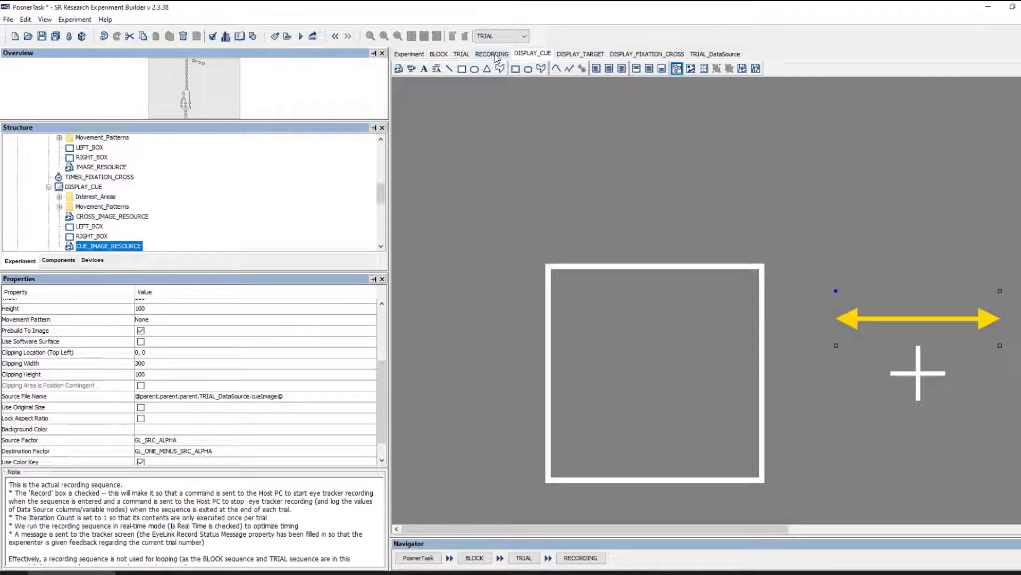
Confirm TARGET_IMAGE_RESOURCE's Source File Name references the targetImage column in DISPLAY_TARGET.
click(491, 54)
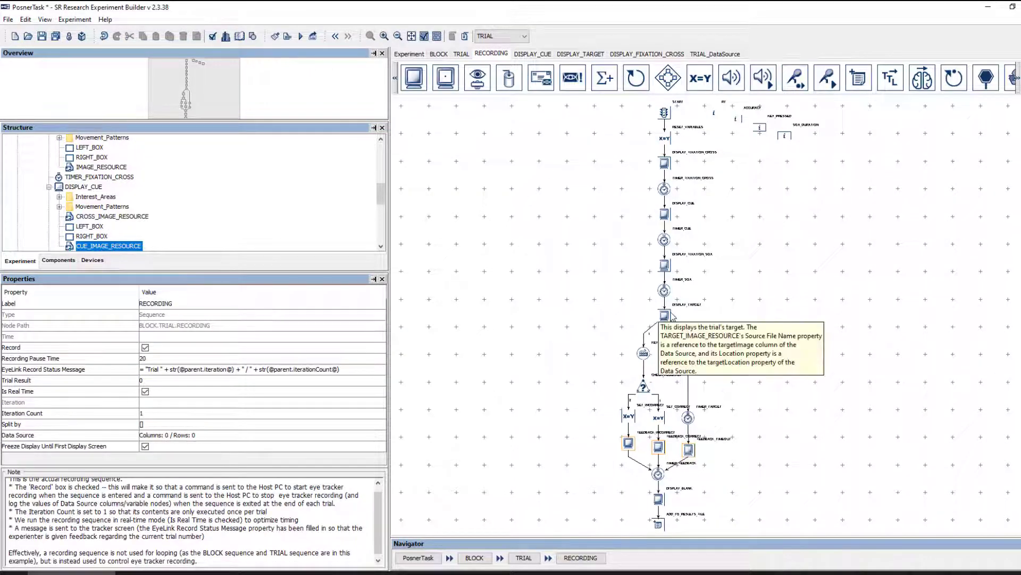
click(579, 53)
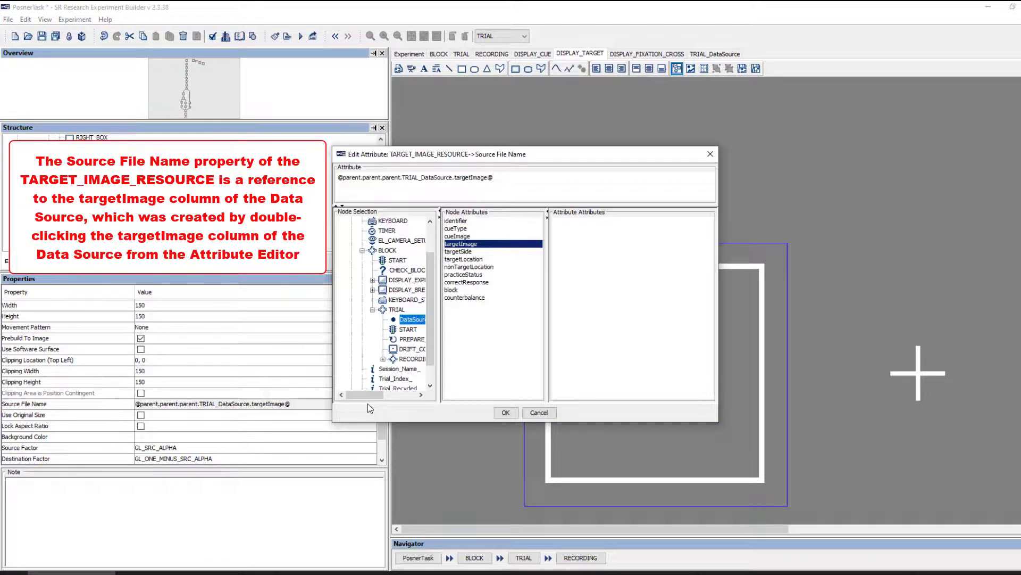
mouse_move(466, 282)
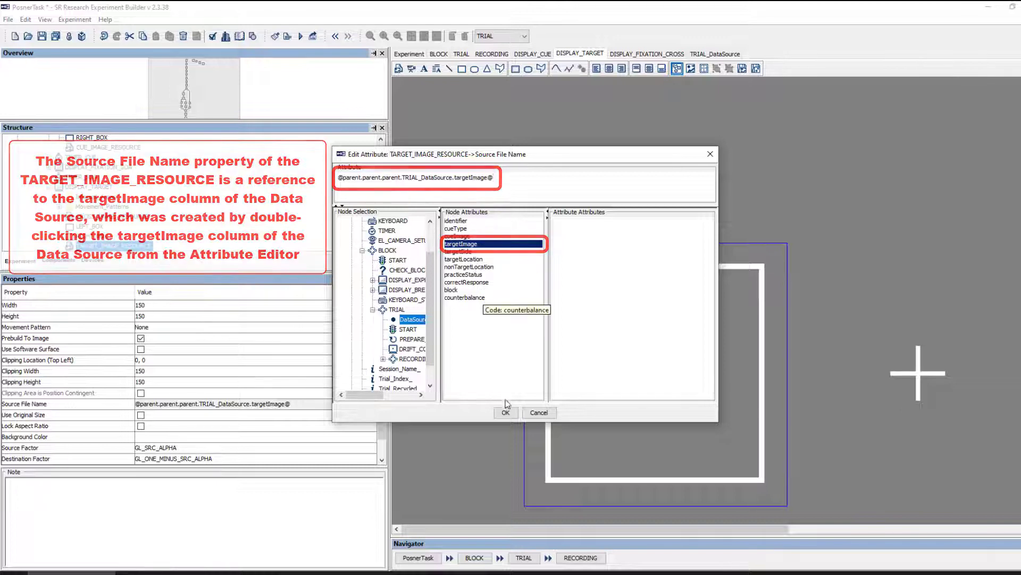
click(505, 412)
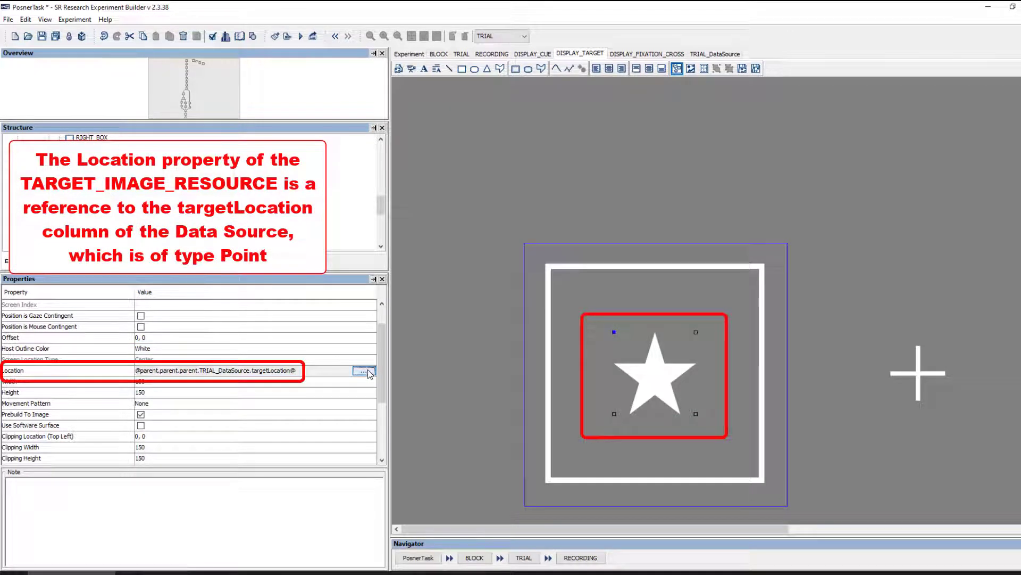
click(363, 370)
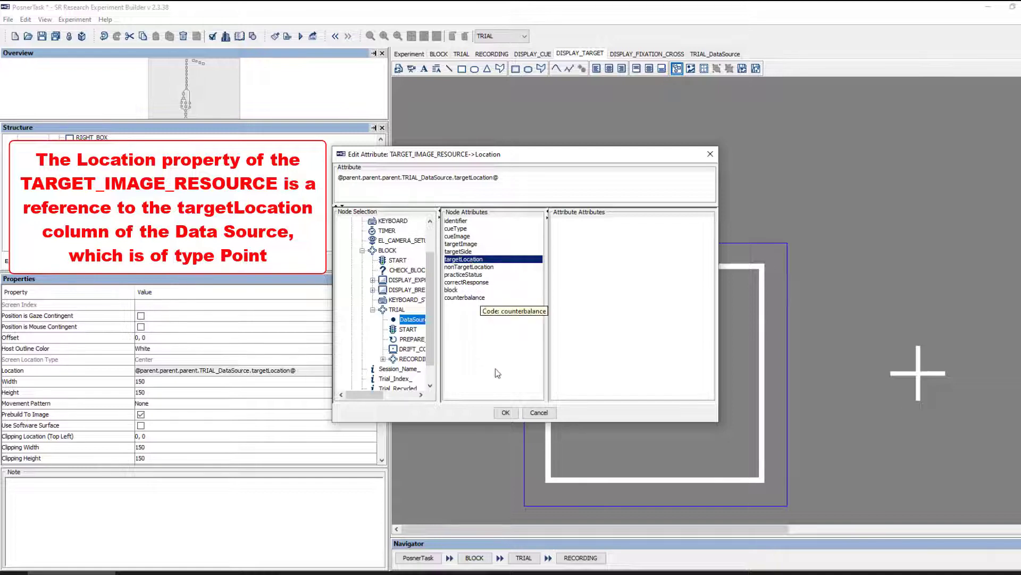
click(506, 412)
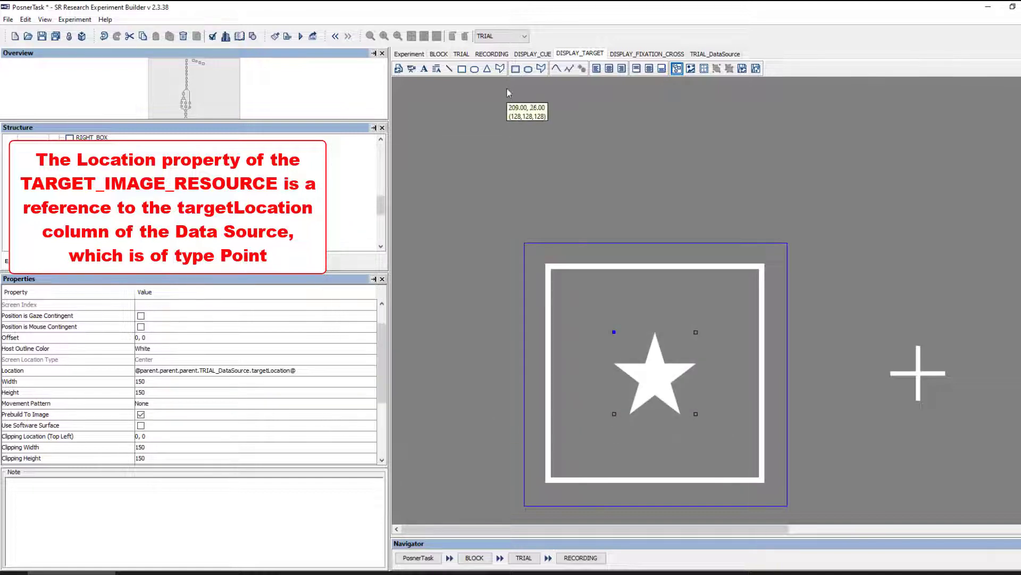
click(523, 36)
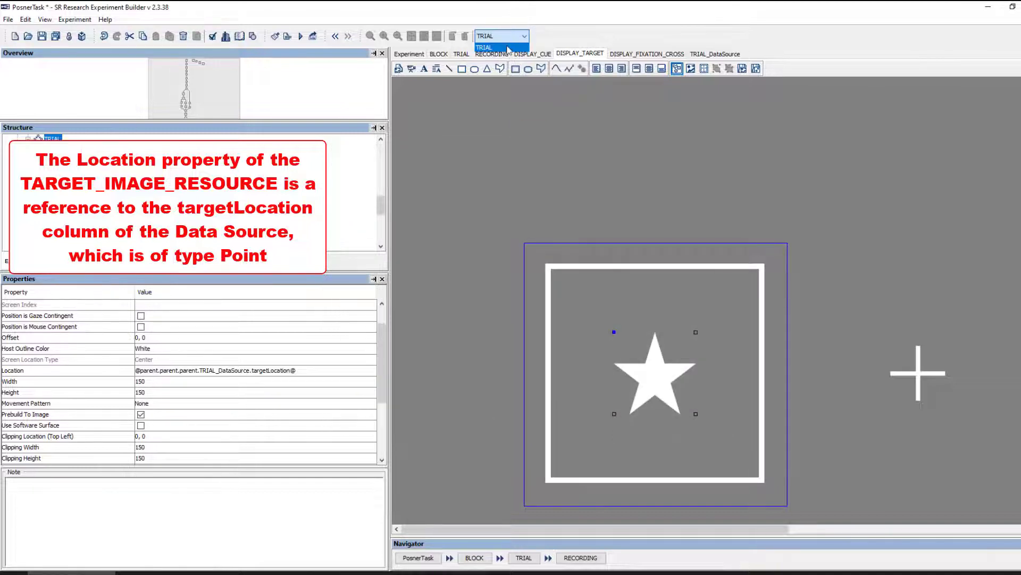
click(715, 53)
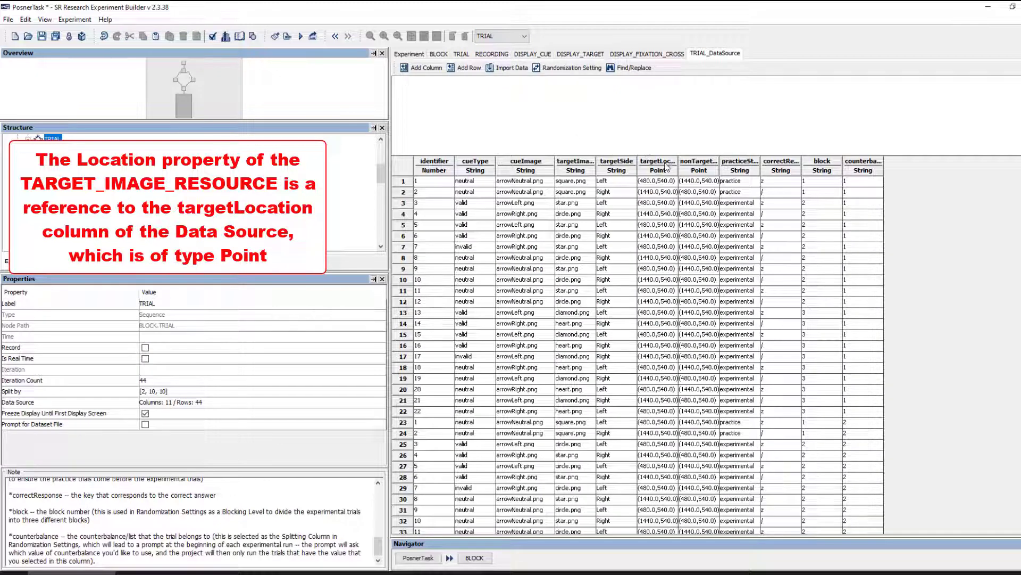
click(663, 161)
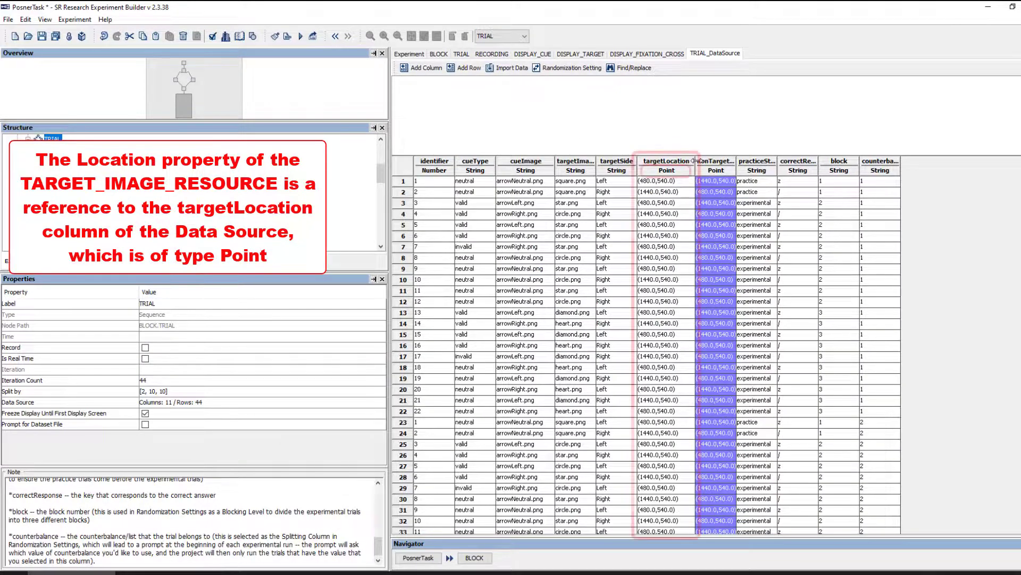
click(666, 165)
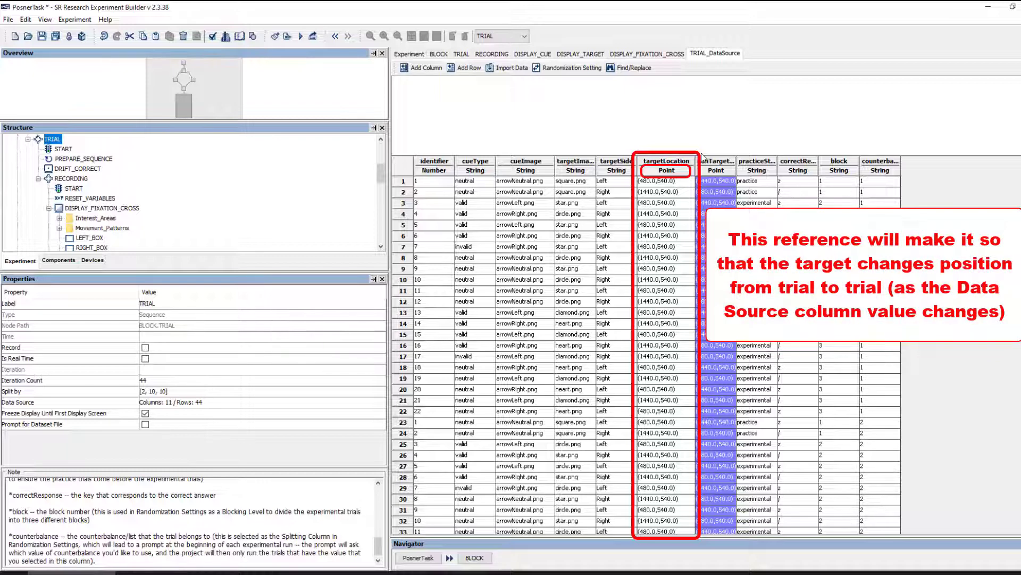
click(580, 53)
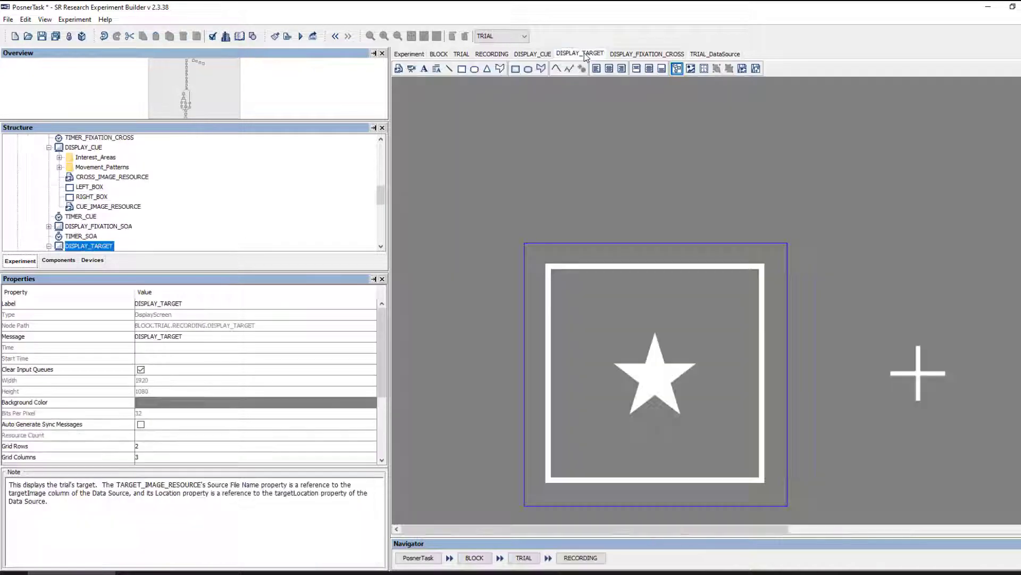